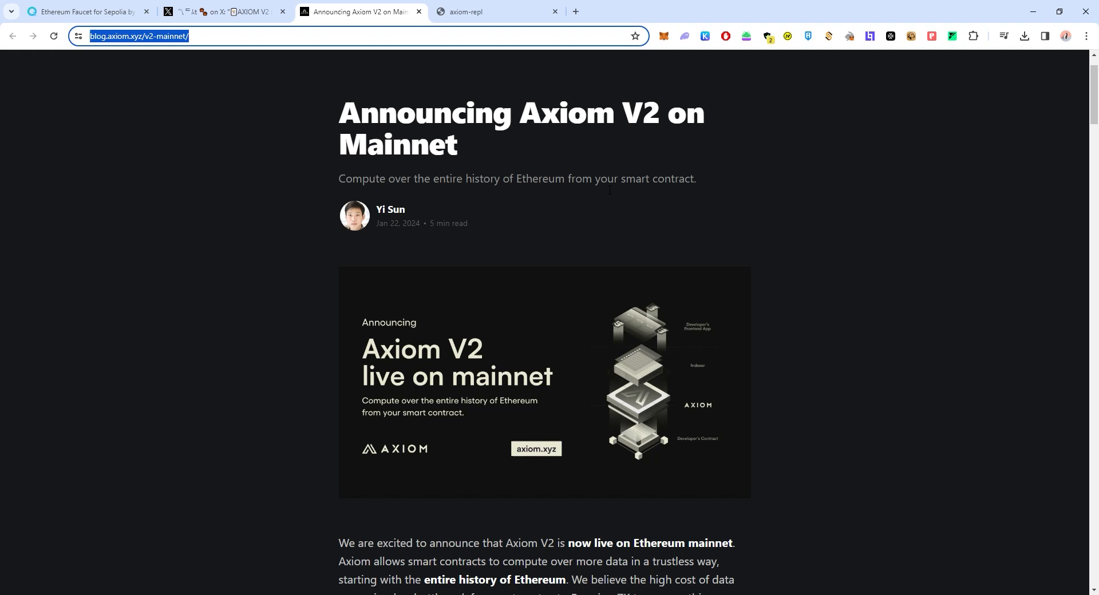
Select and deselect headline text, then go to the Axiom thread showing the $20M Series A image.
double_click(566, 112)
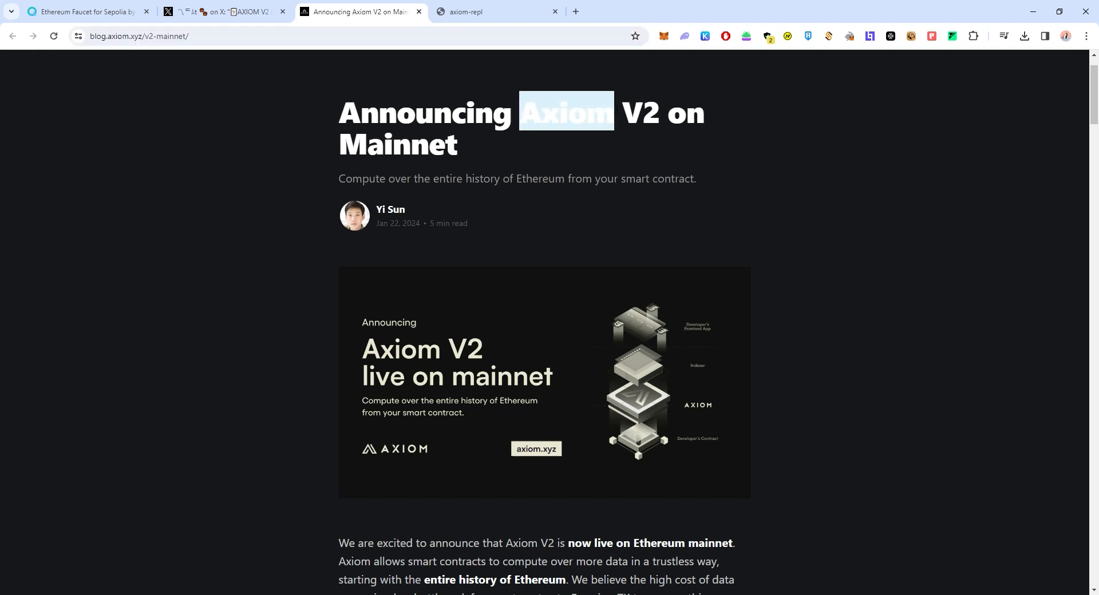
click(660, 232)
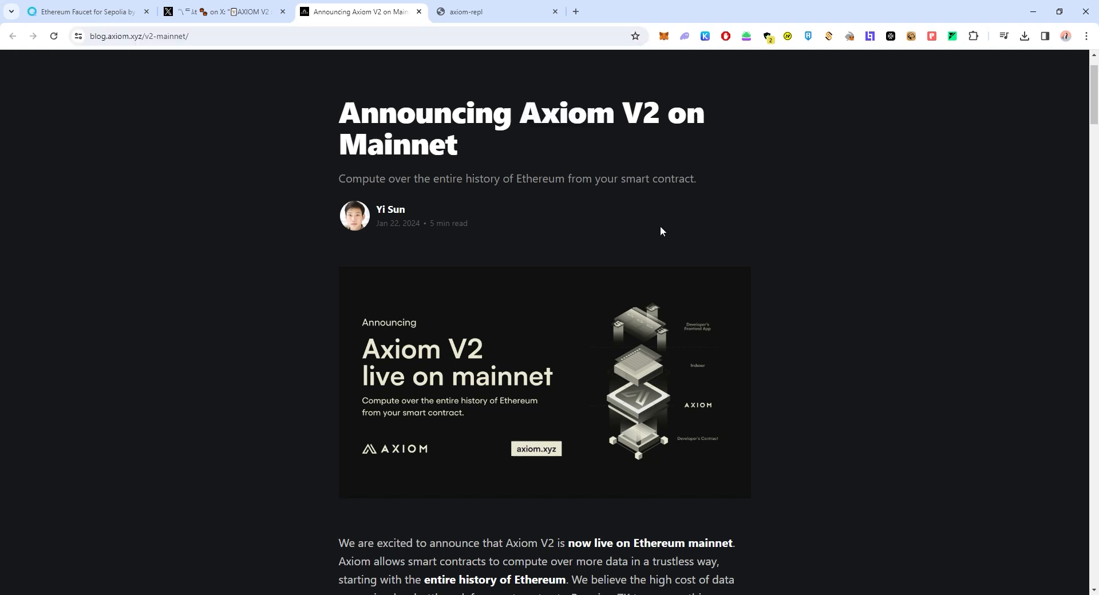
mouse_move(480, 218)
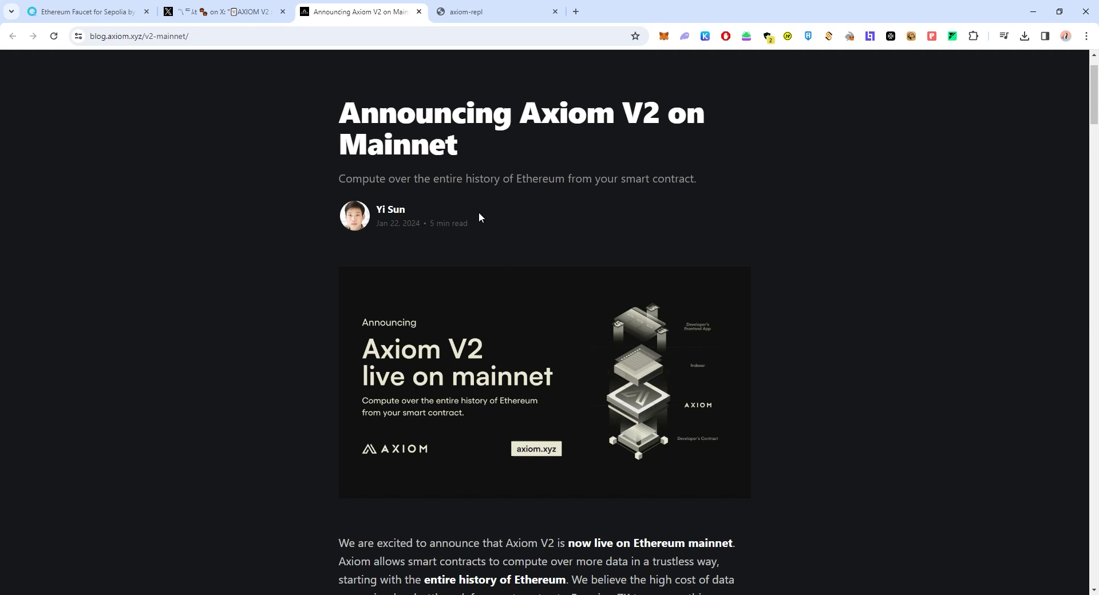
drag(338, 178, 414, 178)
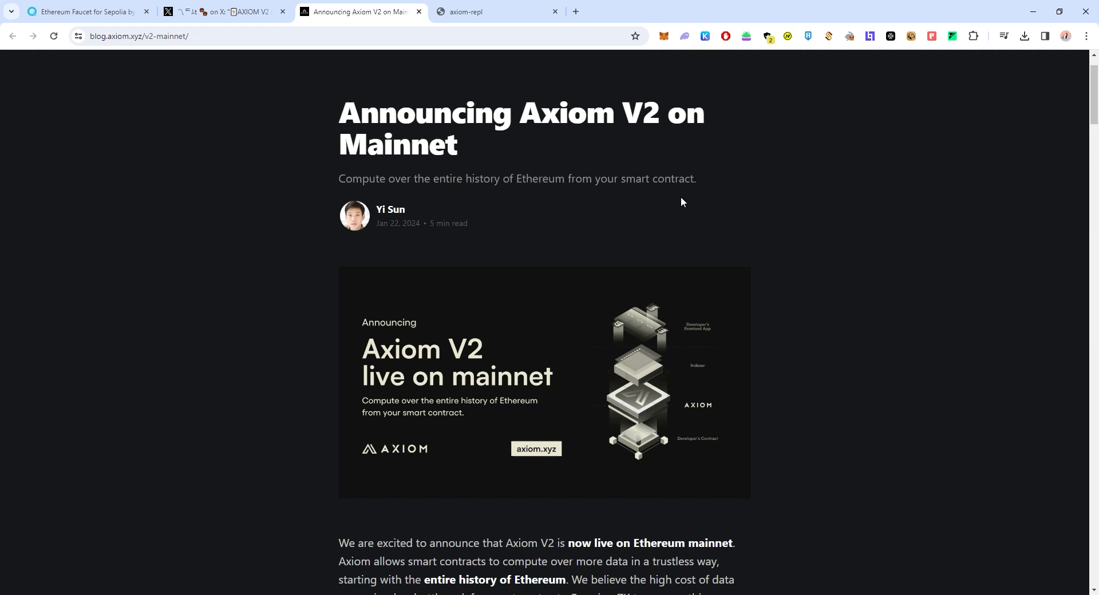
click(224, 11)
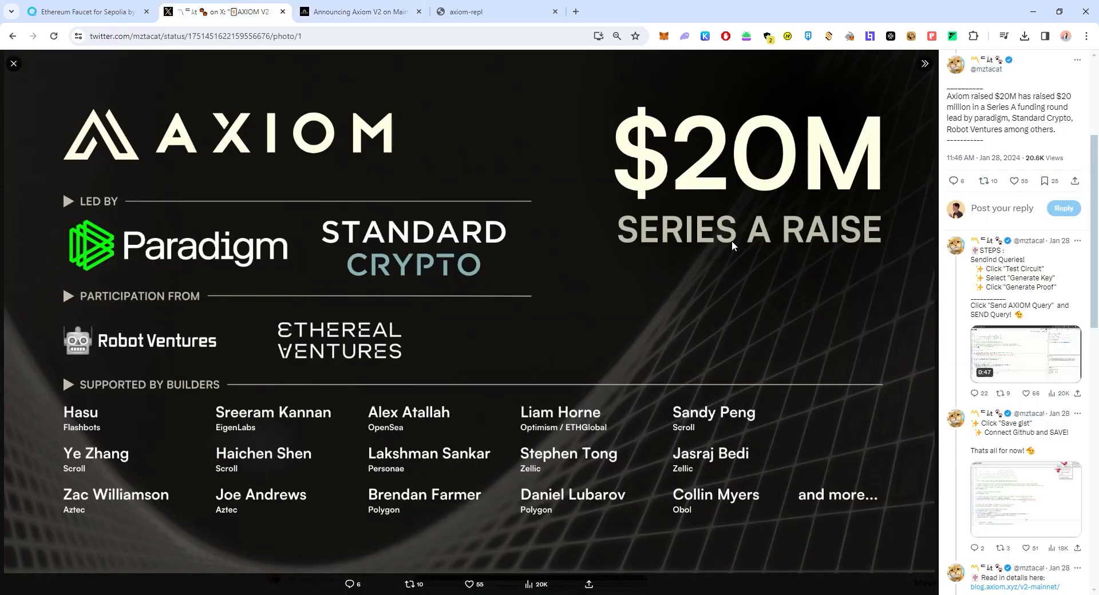
mouse_move(650, 196)
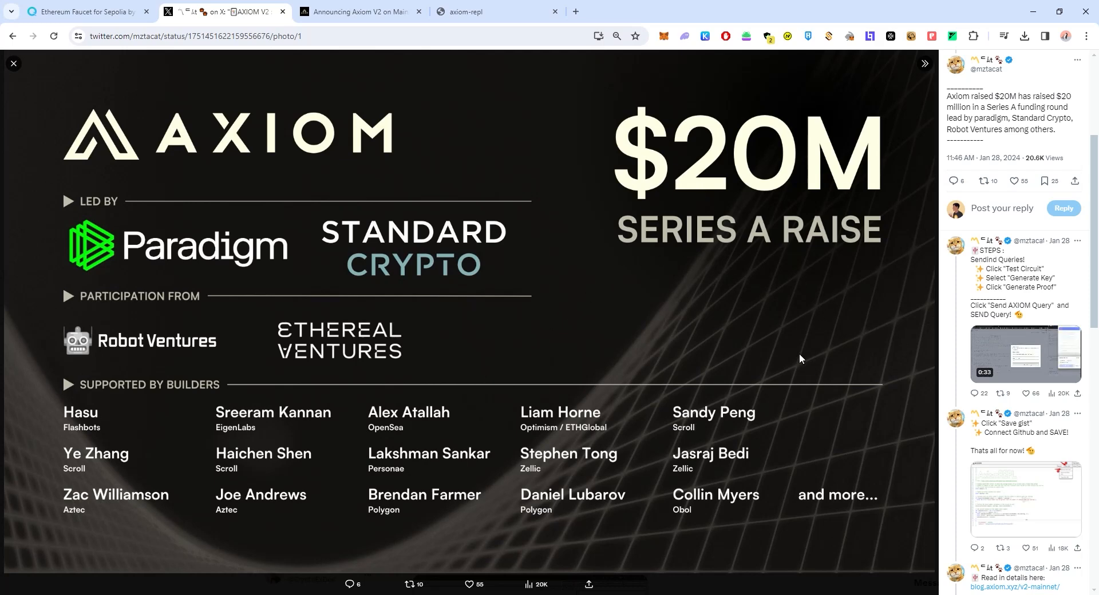
mouse_move(676, 303)
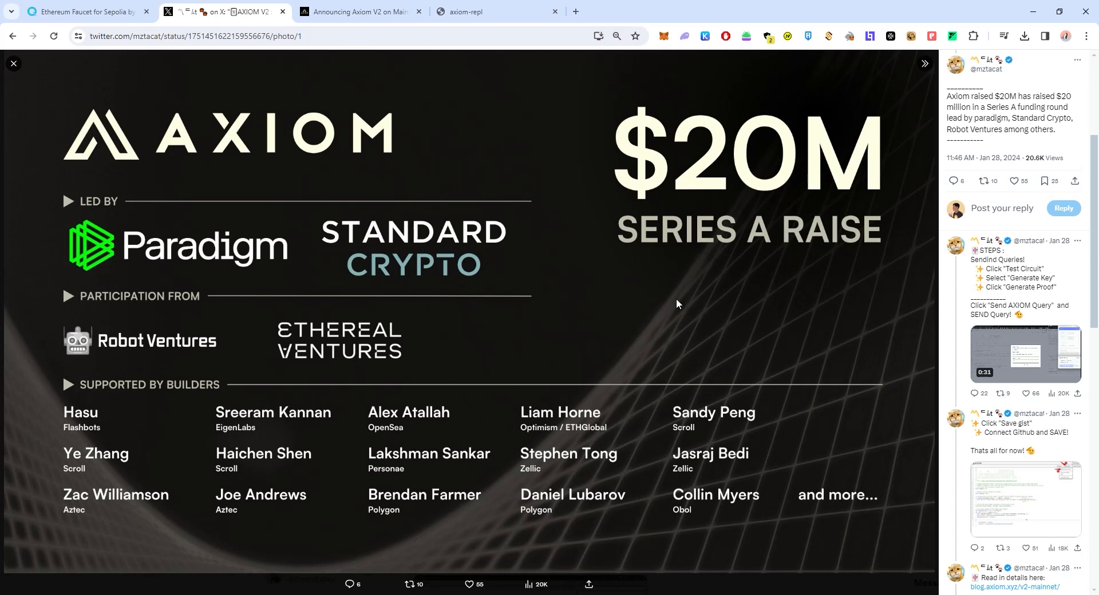
mouse_move(561, 321)
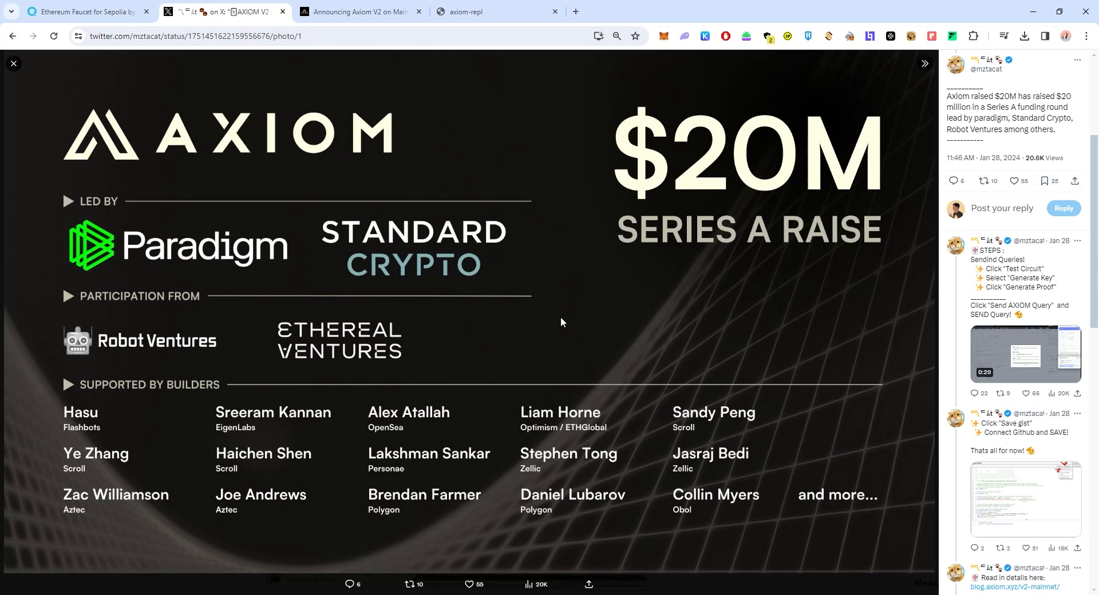
mouse_move(664, 282)
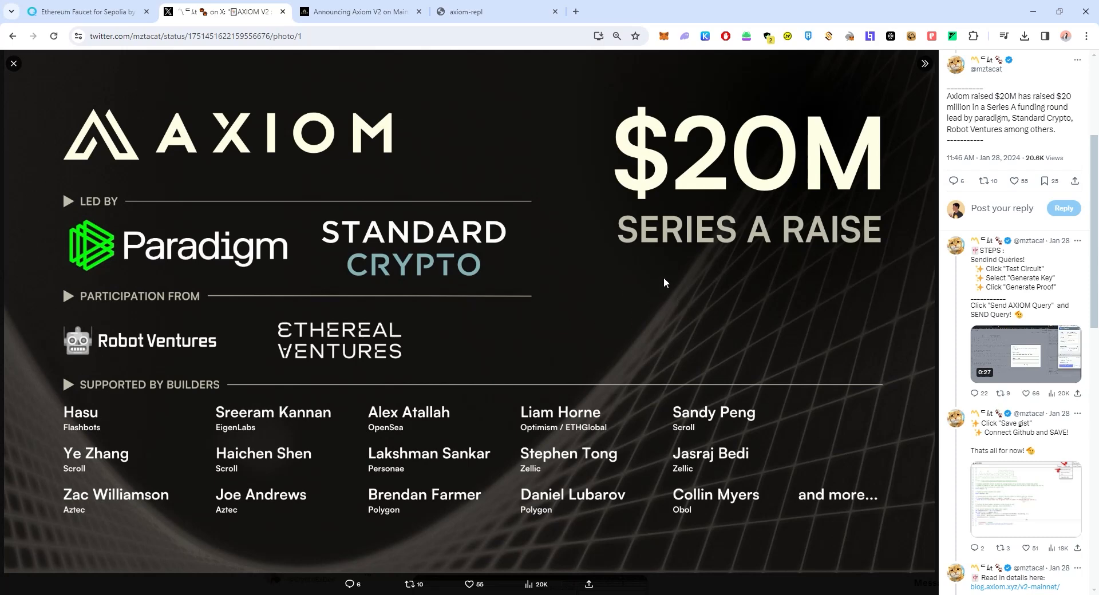
mouse_move(815, 284)
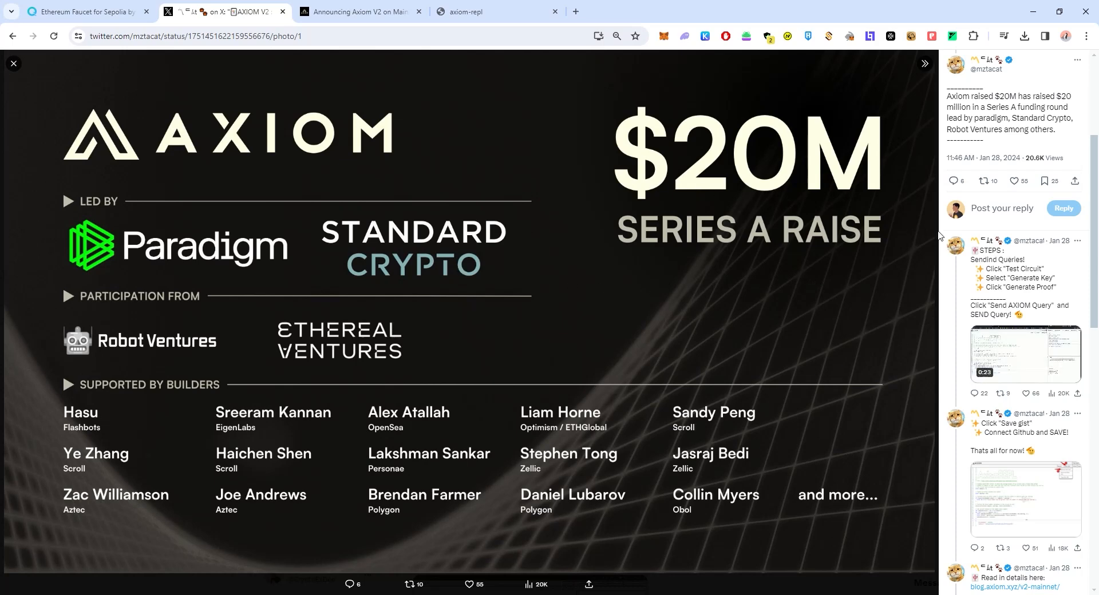
mouse_move(782, 318)
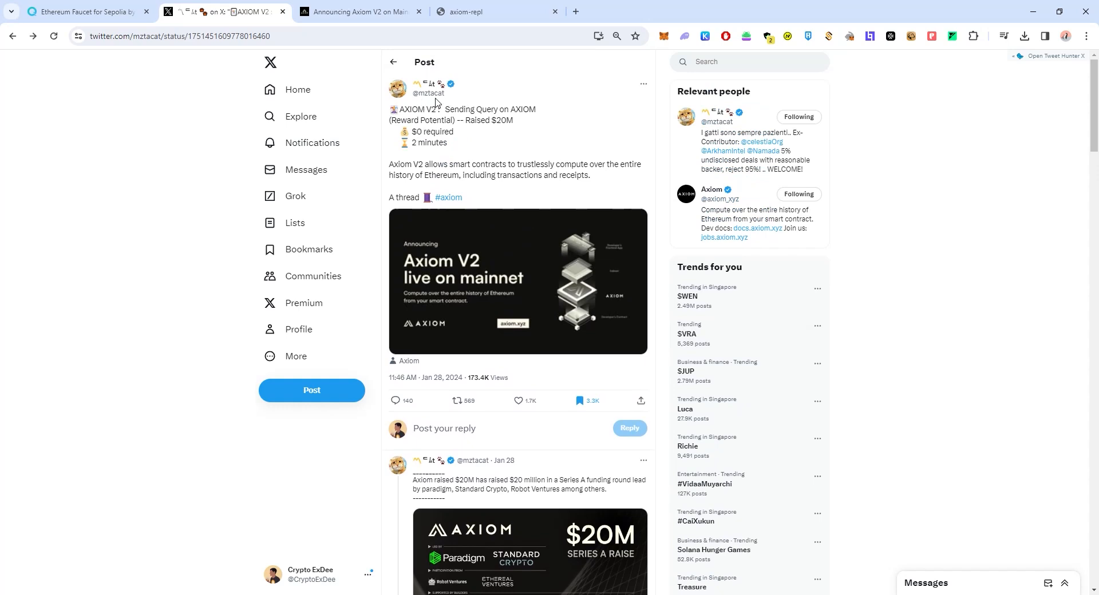
mouse_move(427, 93)
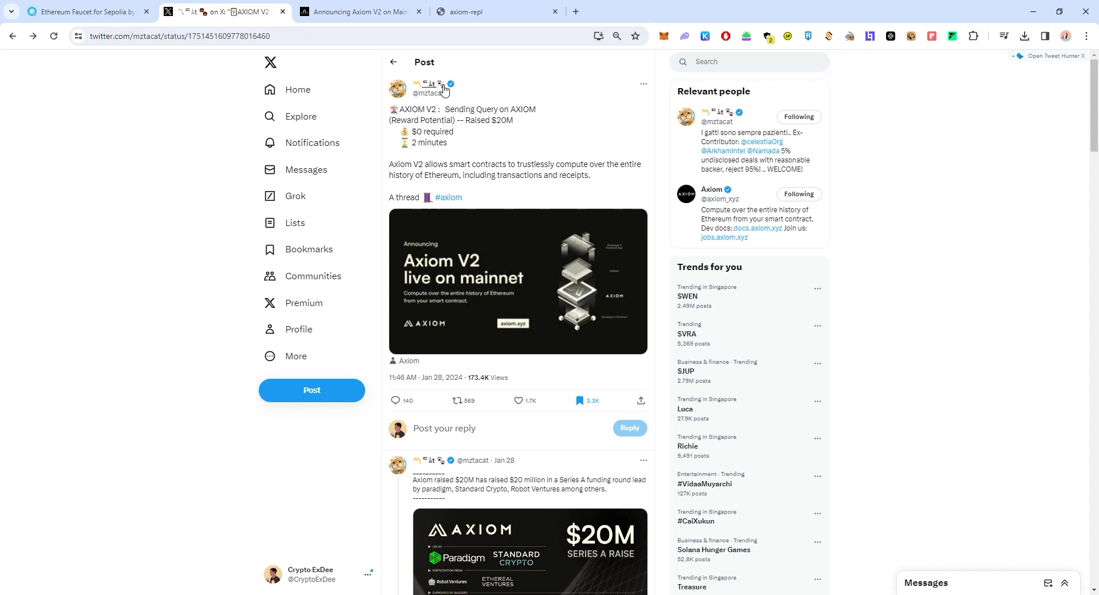
Scroll down the Axiom thread and enlarge the Save gist step's screenshot.
scroll(down, 3)
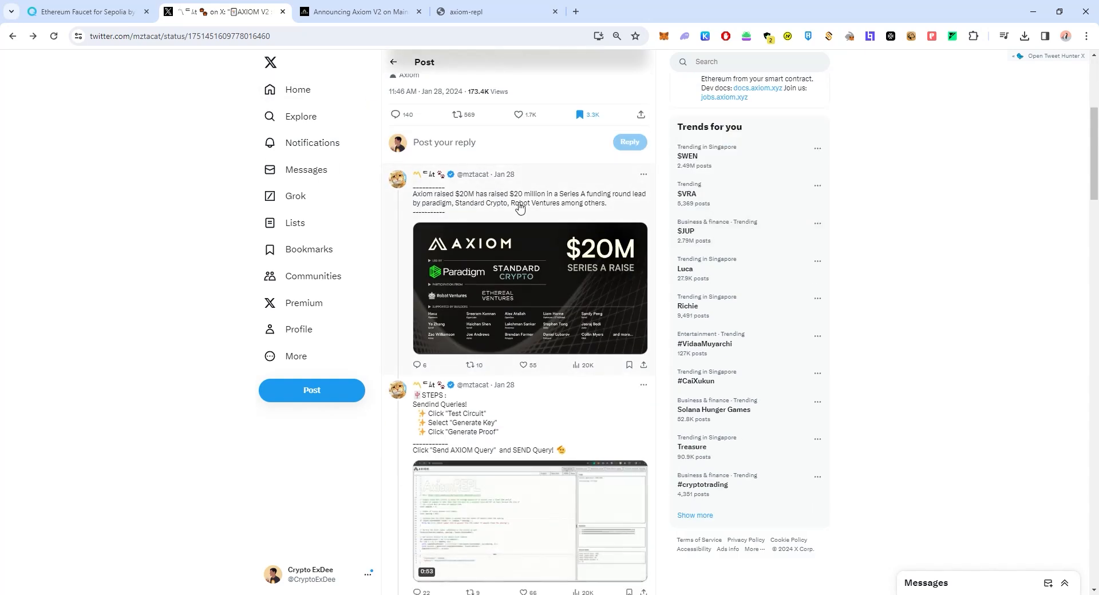
scroll(down, 3)
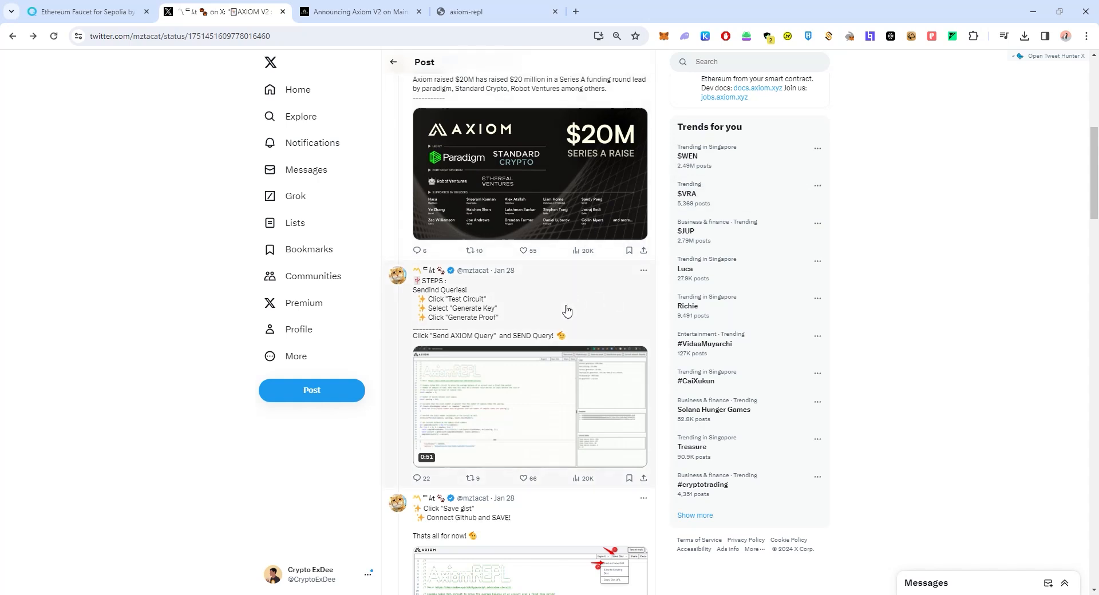
scroll(down, 3)
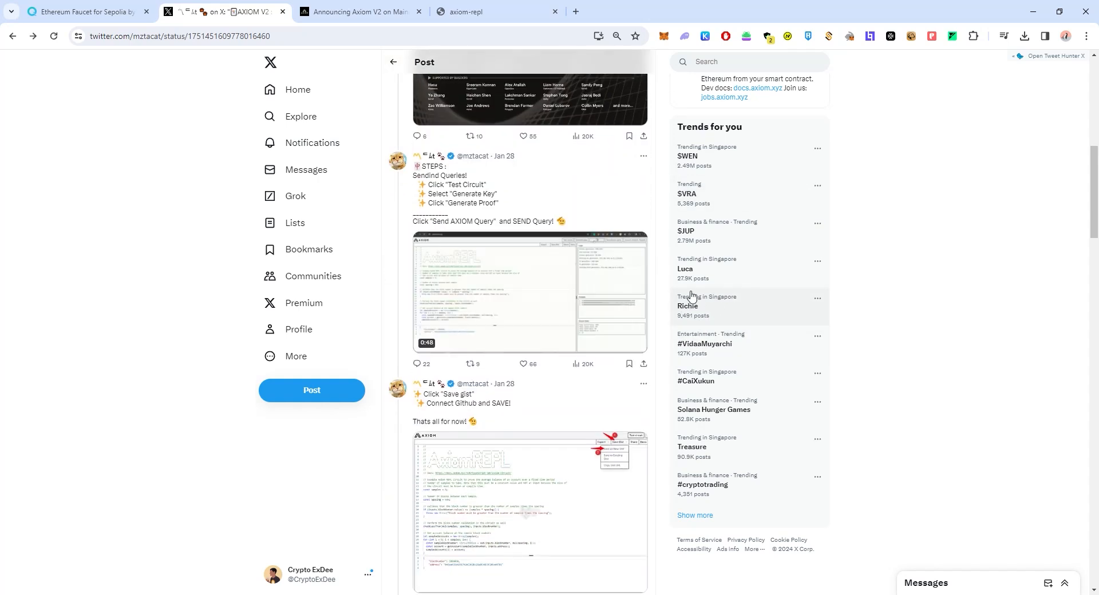
click(529, 293)
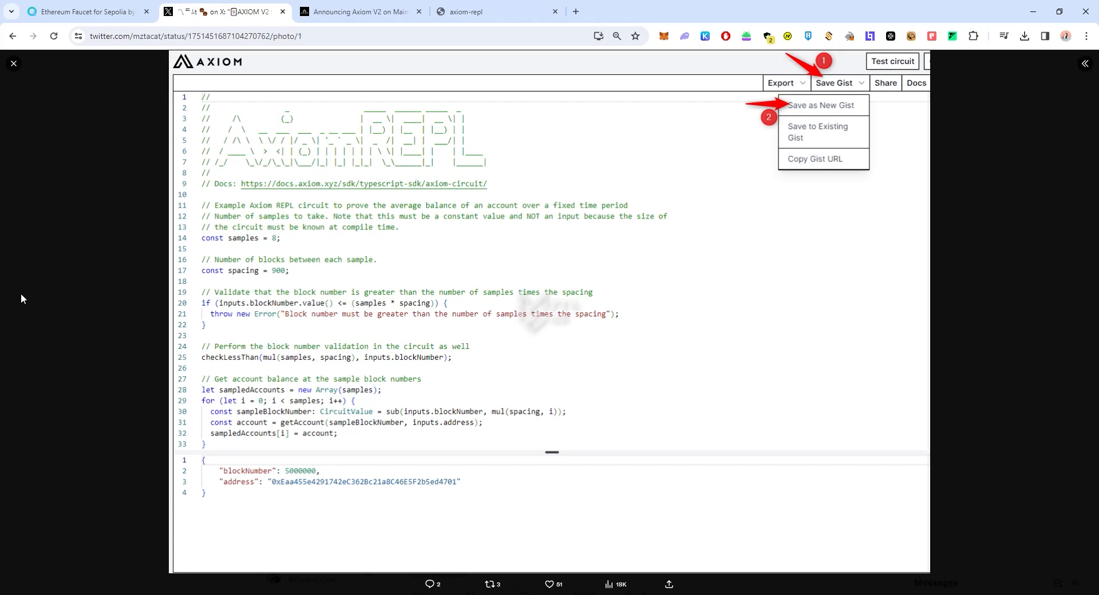
Close the enlarged Save gist screenshot.
click(84, 12)
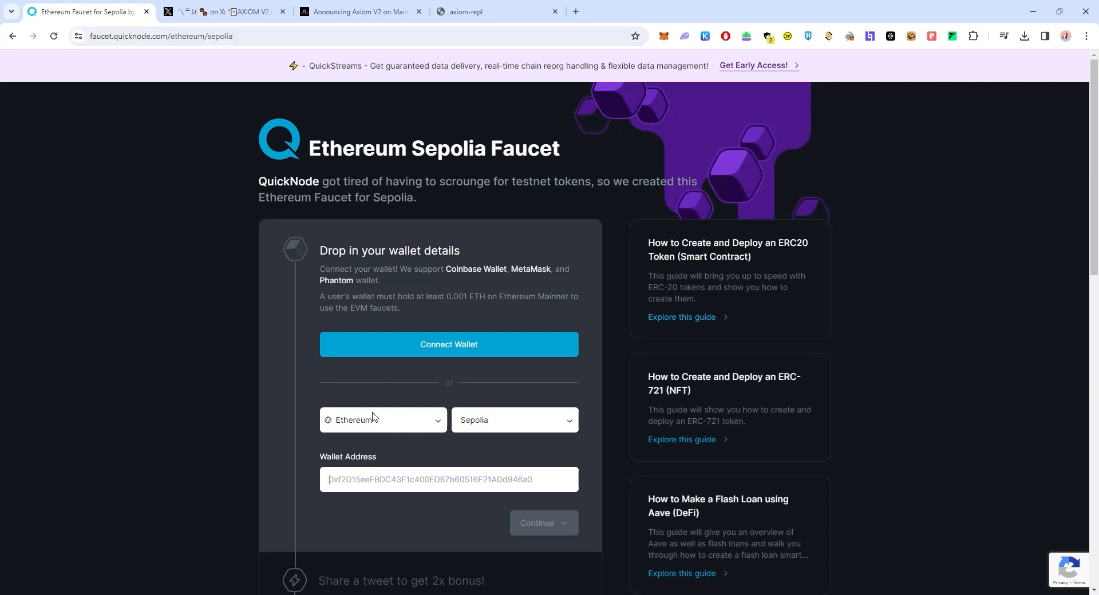
mouse_move(520, 445)
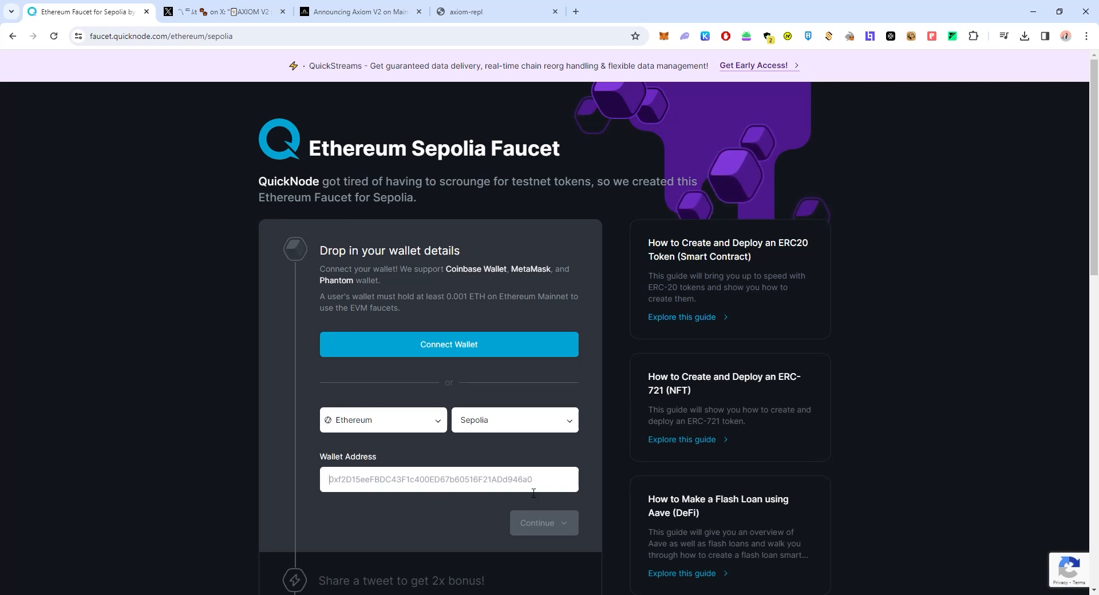
mouse_move(396, 134)
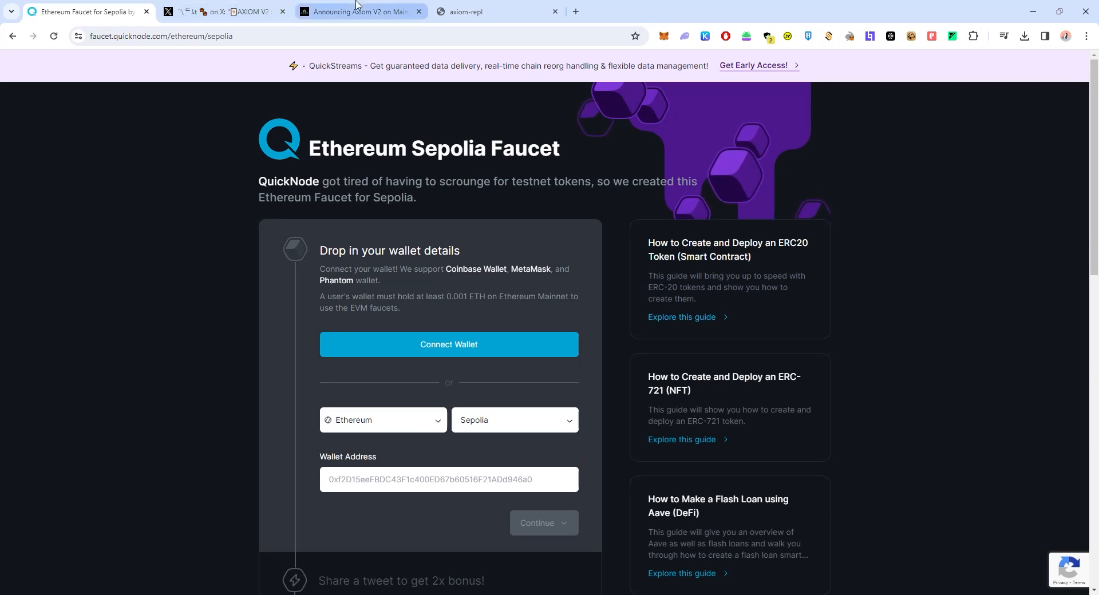
Switch to the axiom-repl tab with the example average-balance circuit.
click(465, 12)
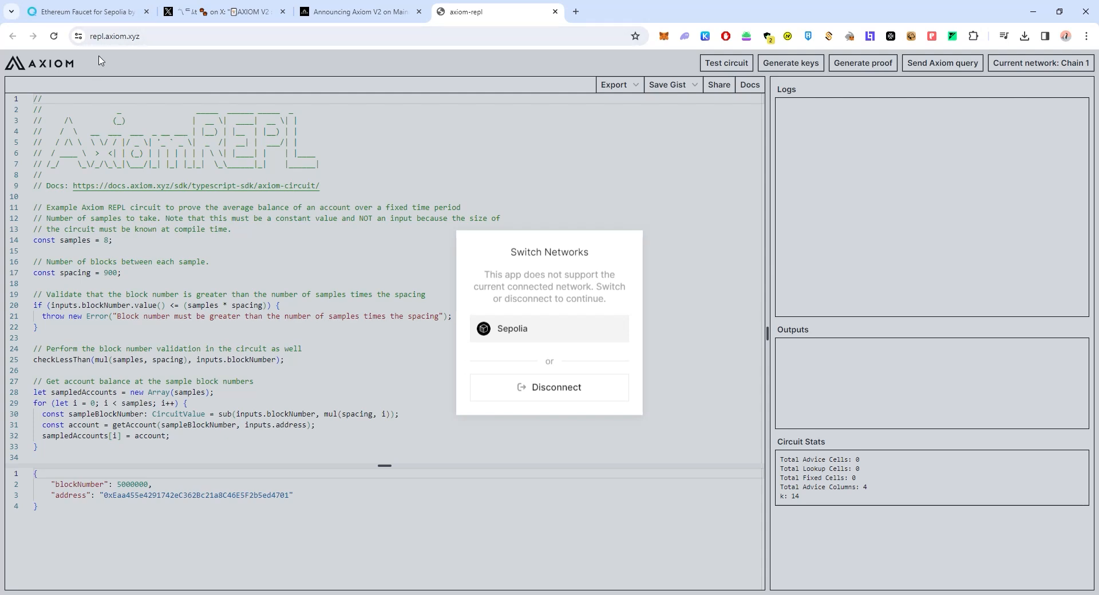
mouse_move(531, 206)
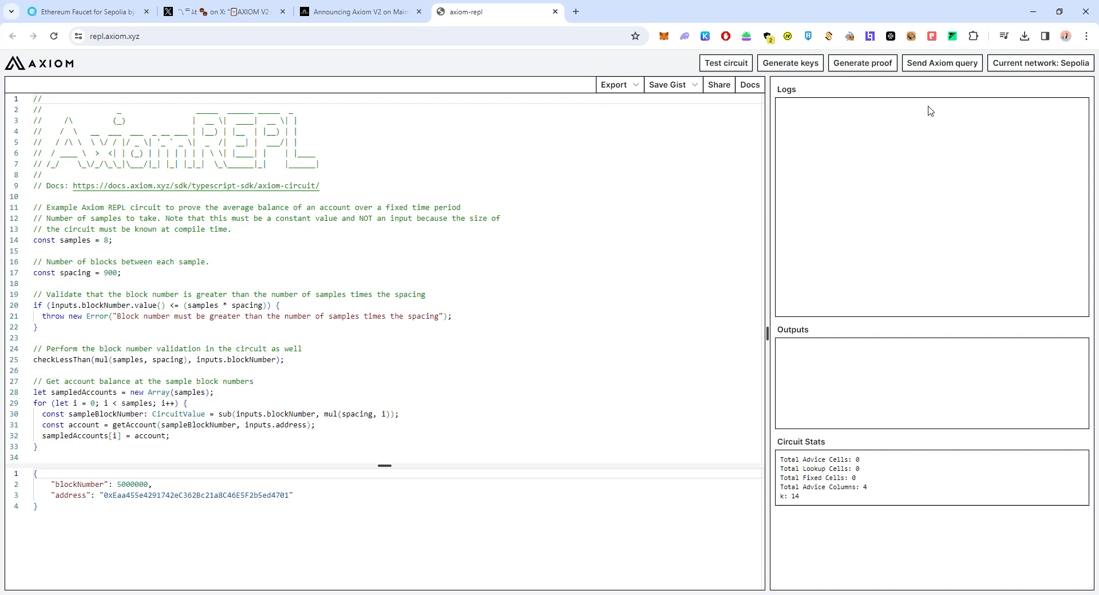
Run a test of the circuit, opening and dismissing the network switching dialog.
scroll(down, 3)
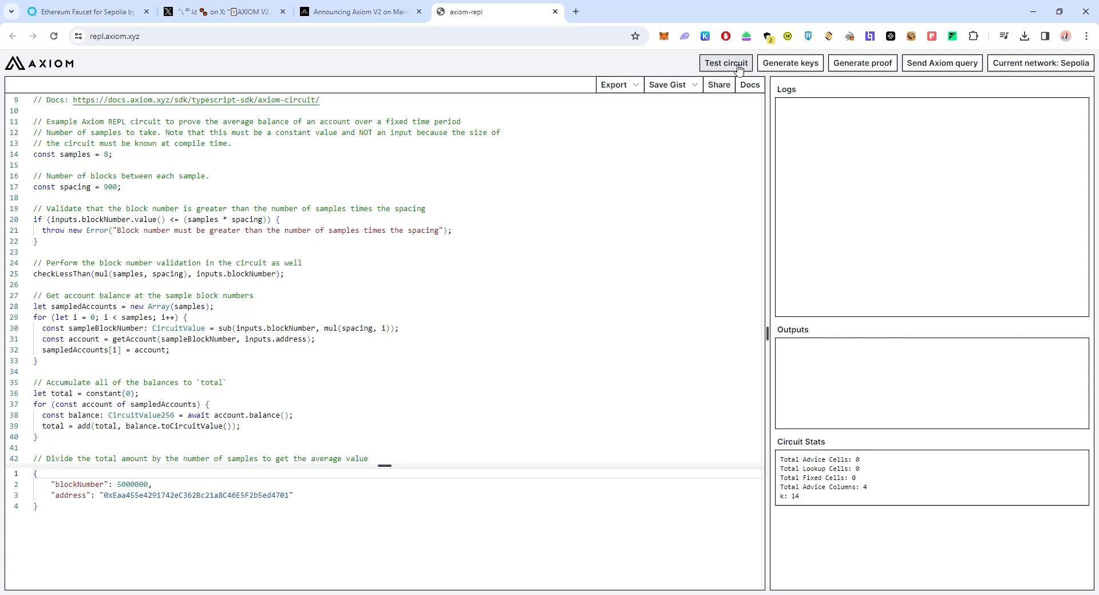
click(725, 63)
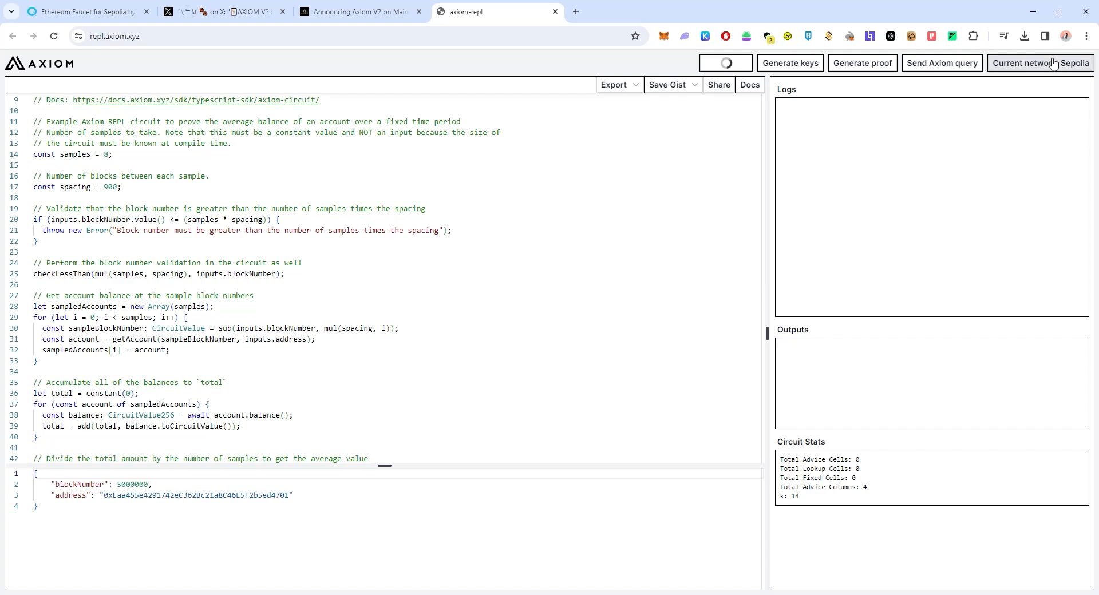
click(1041, 63)
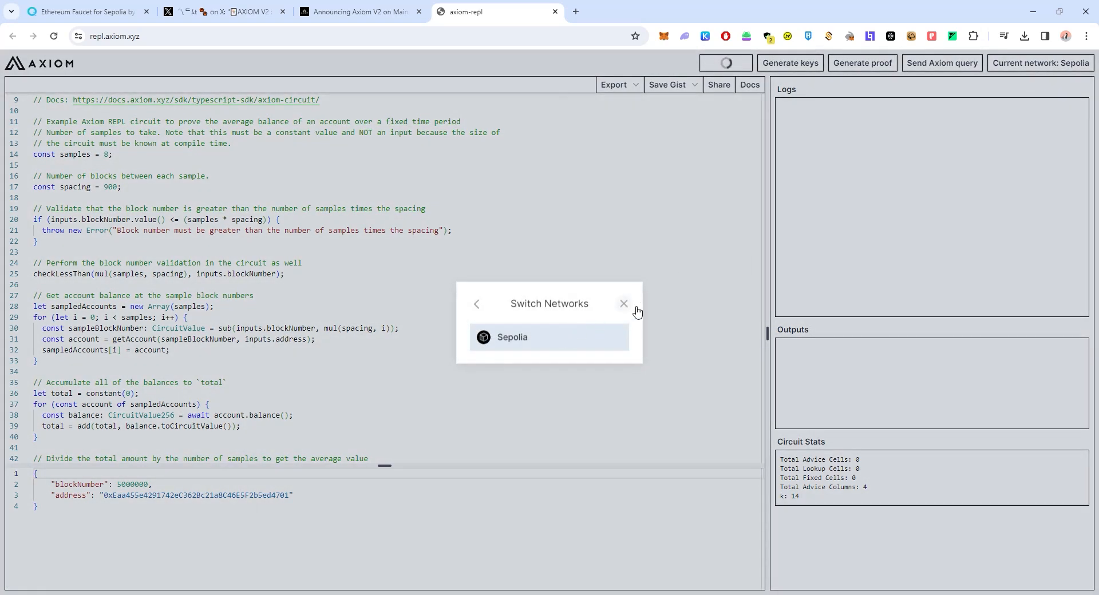
click(623, 303)
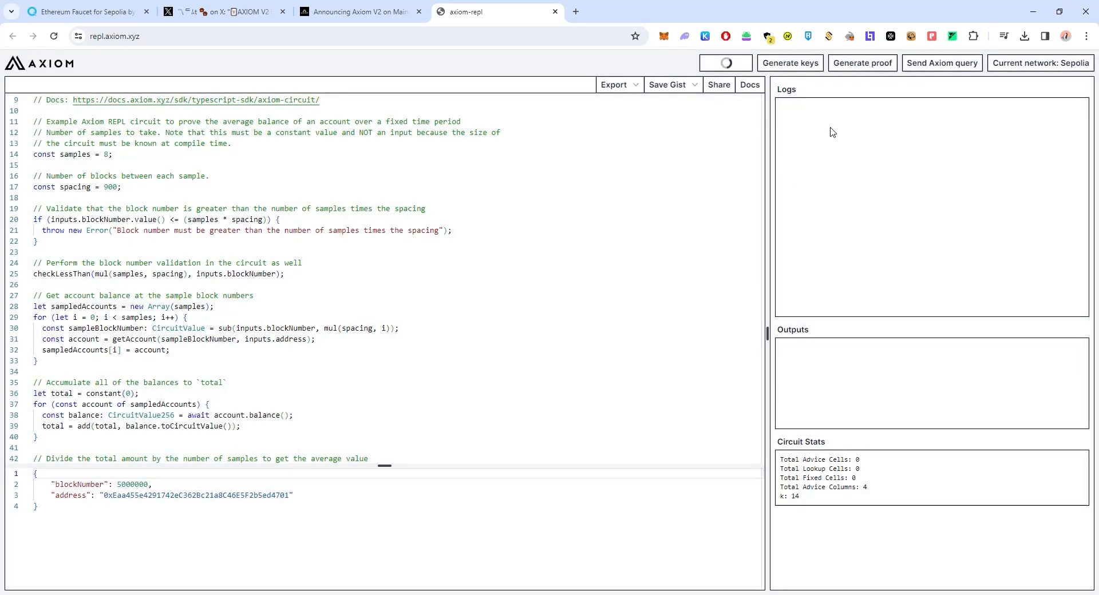
click(725, 62)
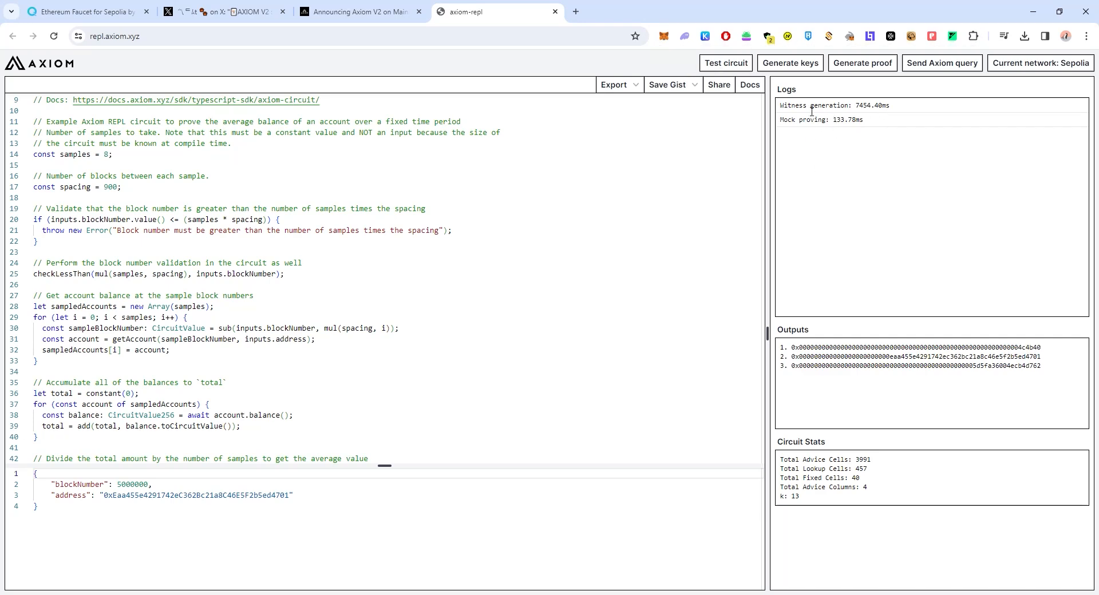
mouse_move(789, 63)
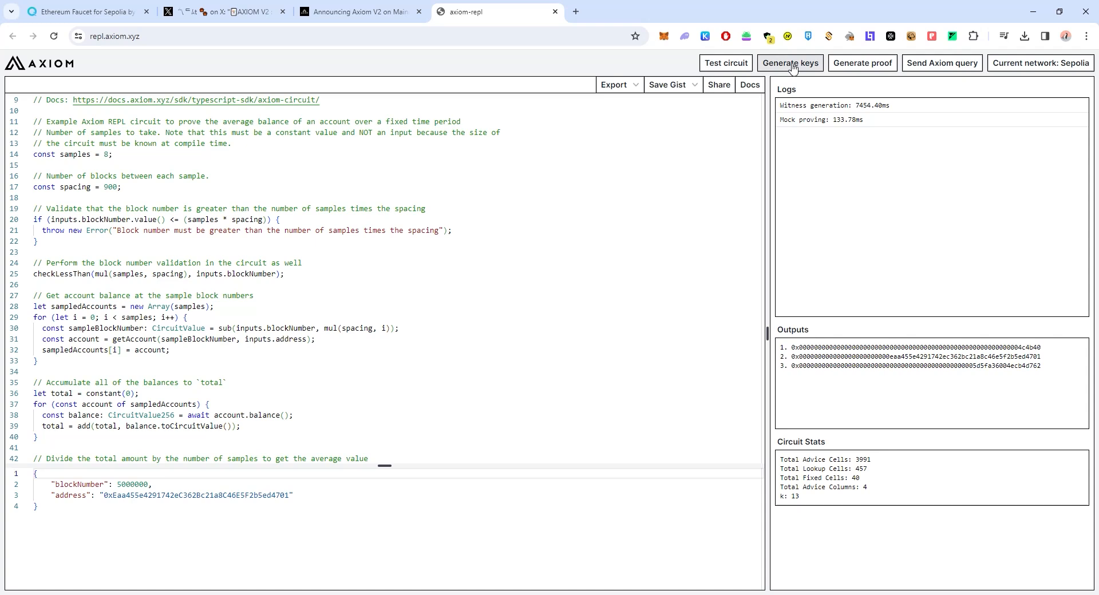
Generate the circuit's verifying and proving keys, then its SNARK proof.
click(790, 62)
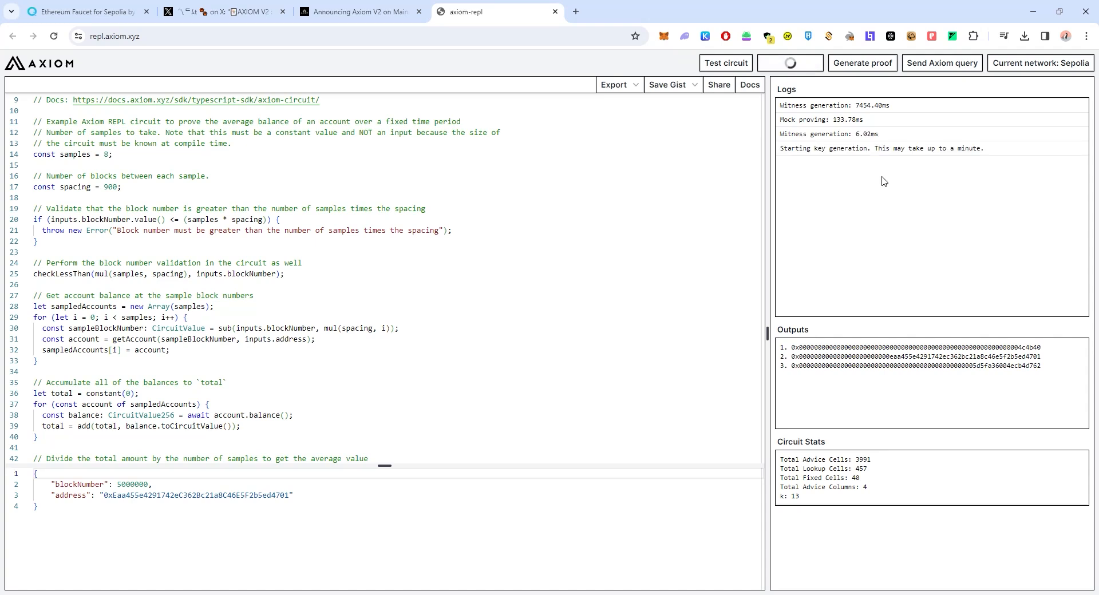
click(790, 63)
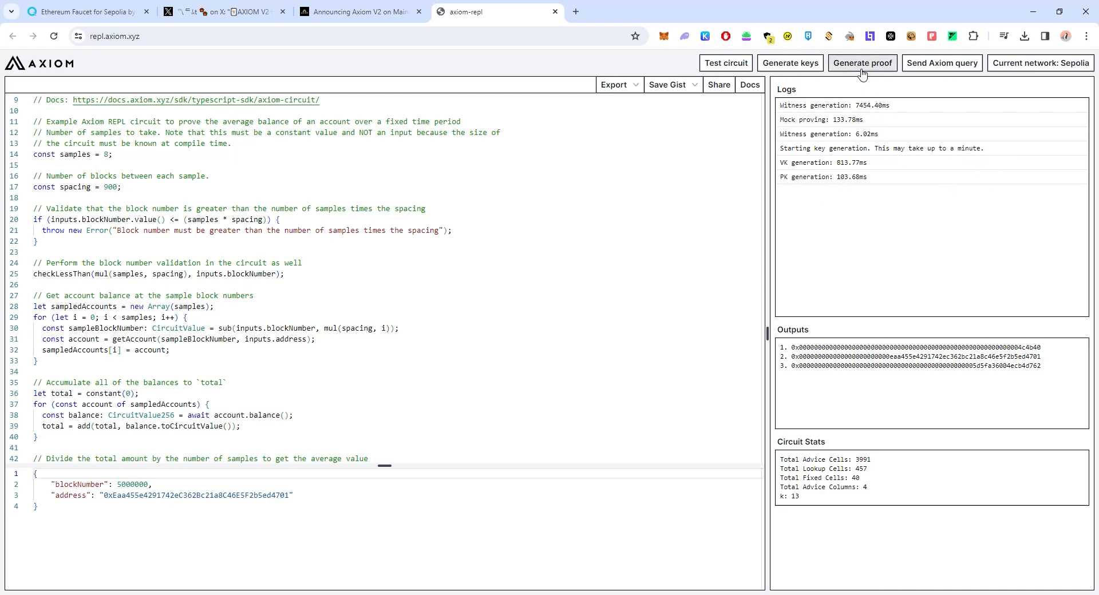
click(862, 62)
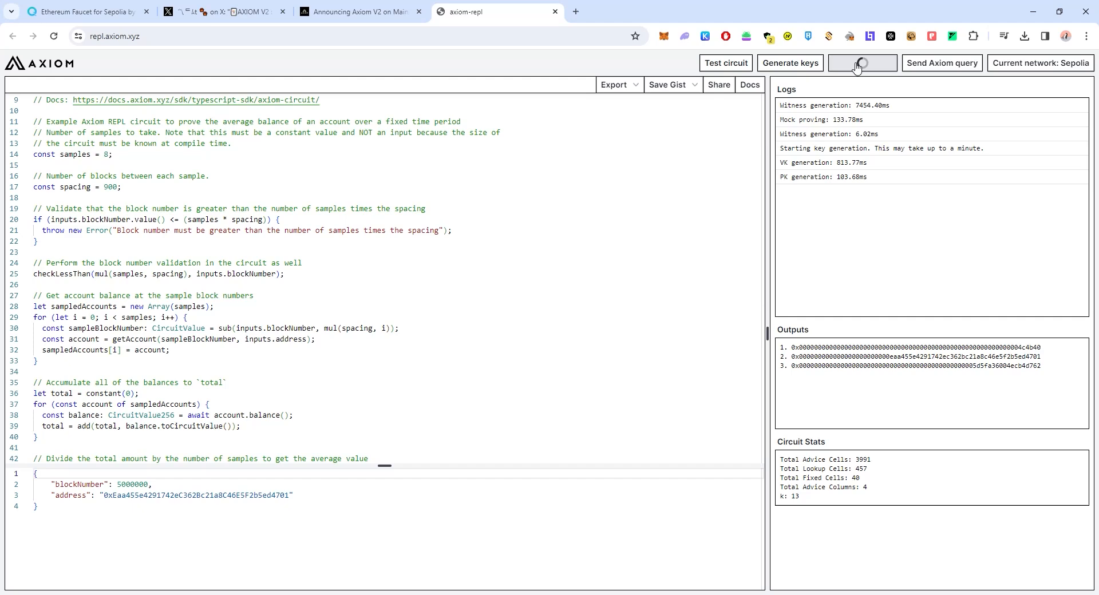
click(861, 62)
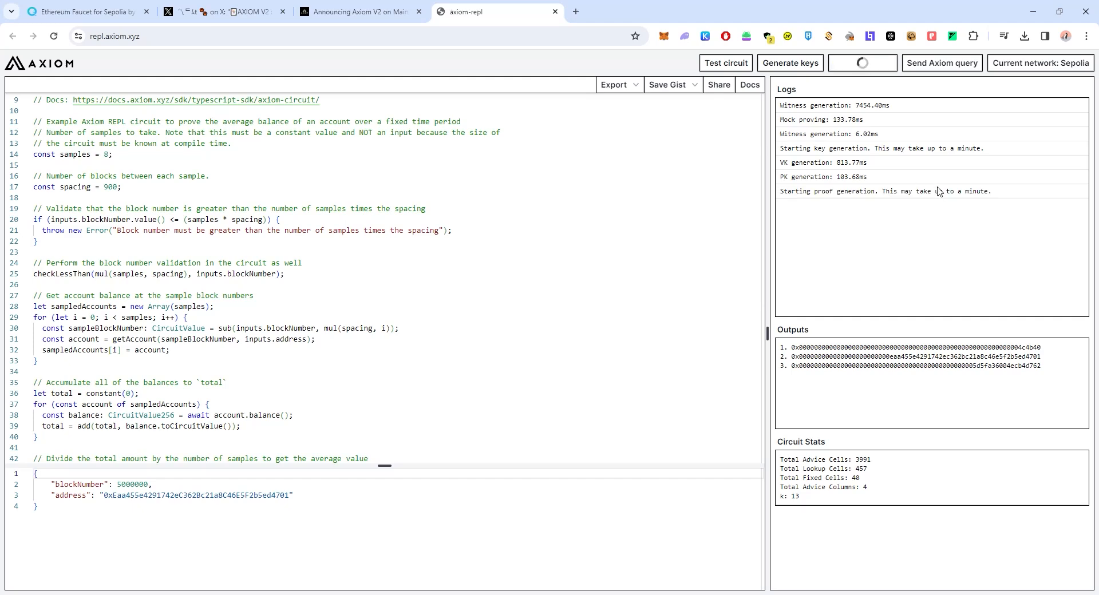
click(862, 63)
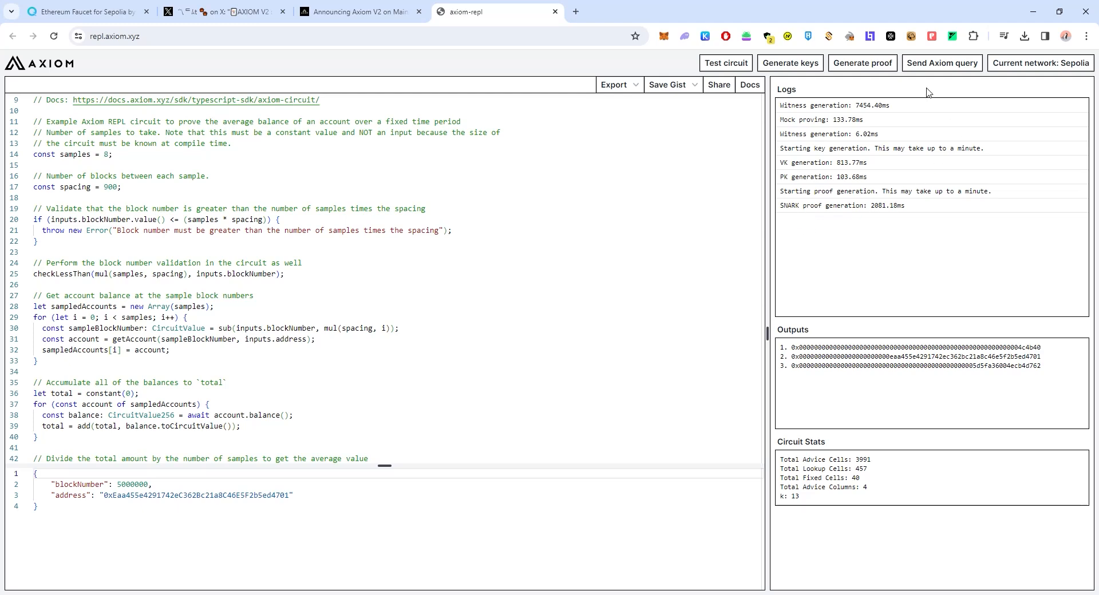
mouse_move(941, 62)
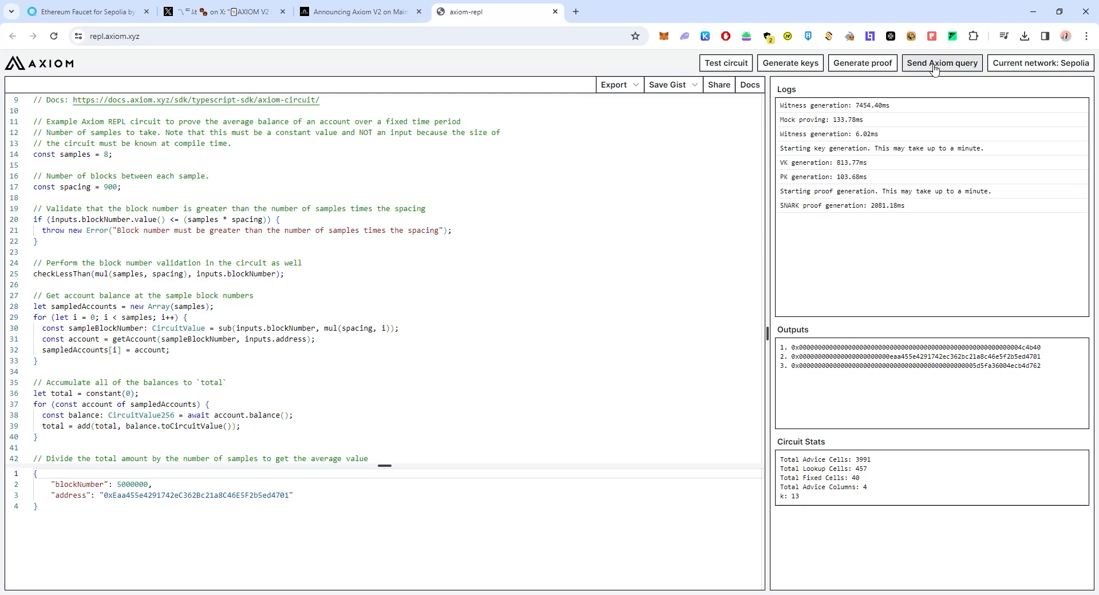
Submit the Axiom query with its schema and callback address via Send Query.
click(941, 62)
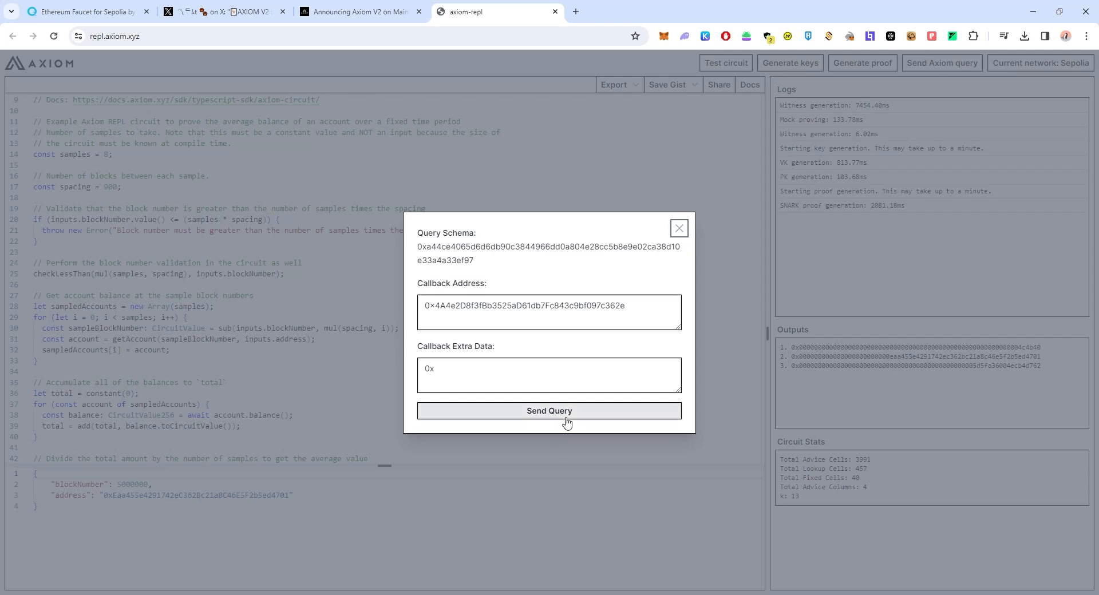
mouse_move(664, 481)
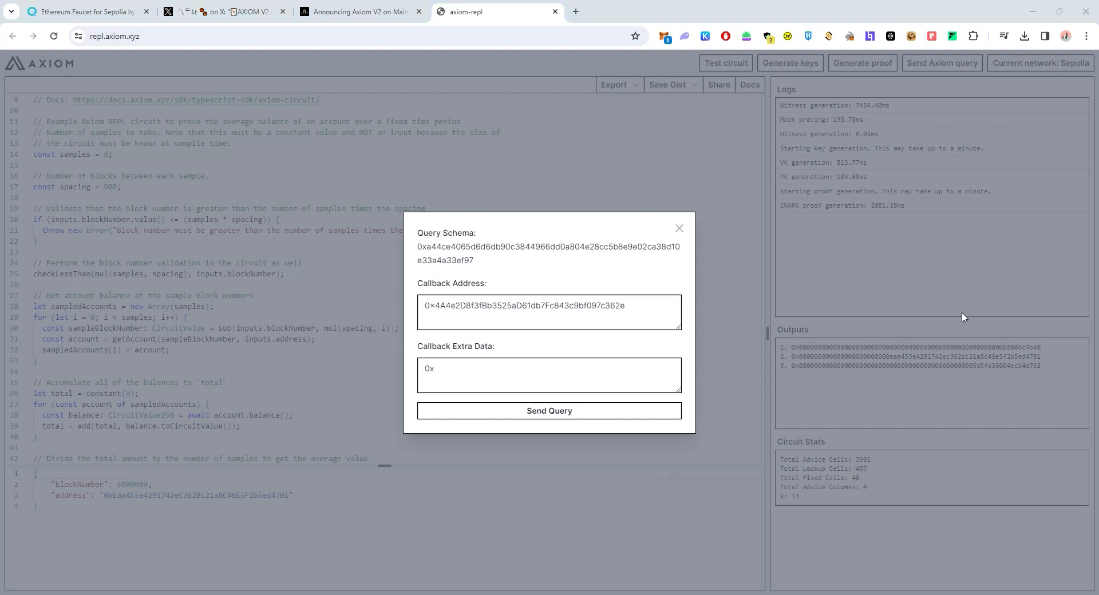
mouse_move(1043, 240)
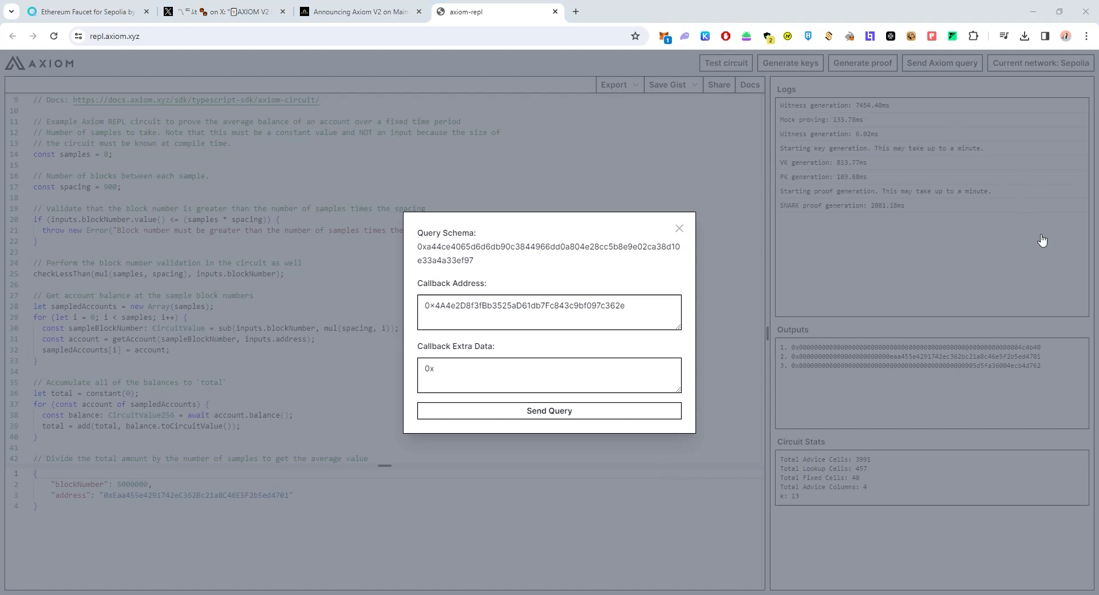
mouse_move(1043, 245)
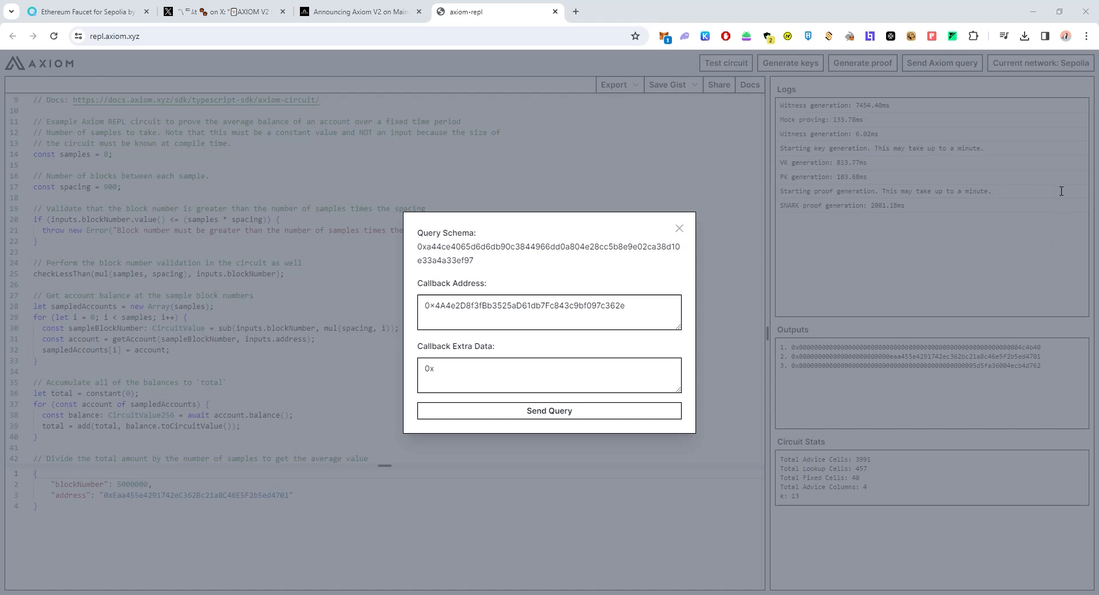
mouse_move(1033, 241)
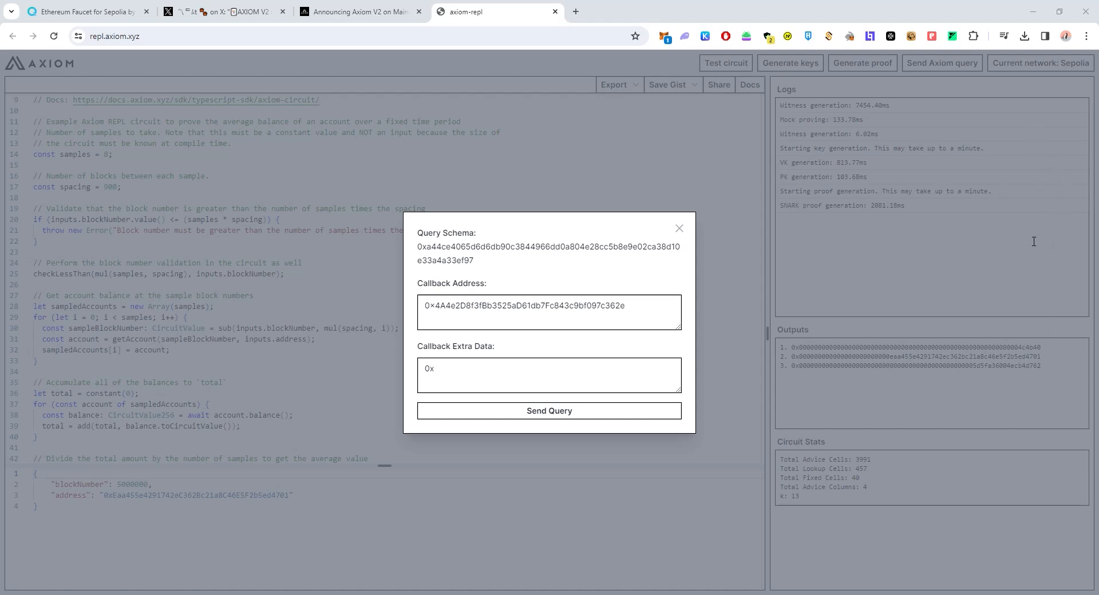
click(549, 410)
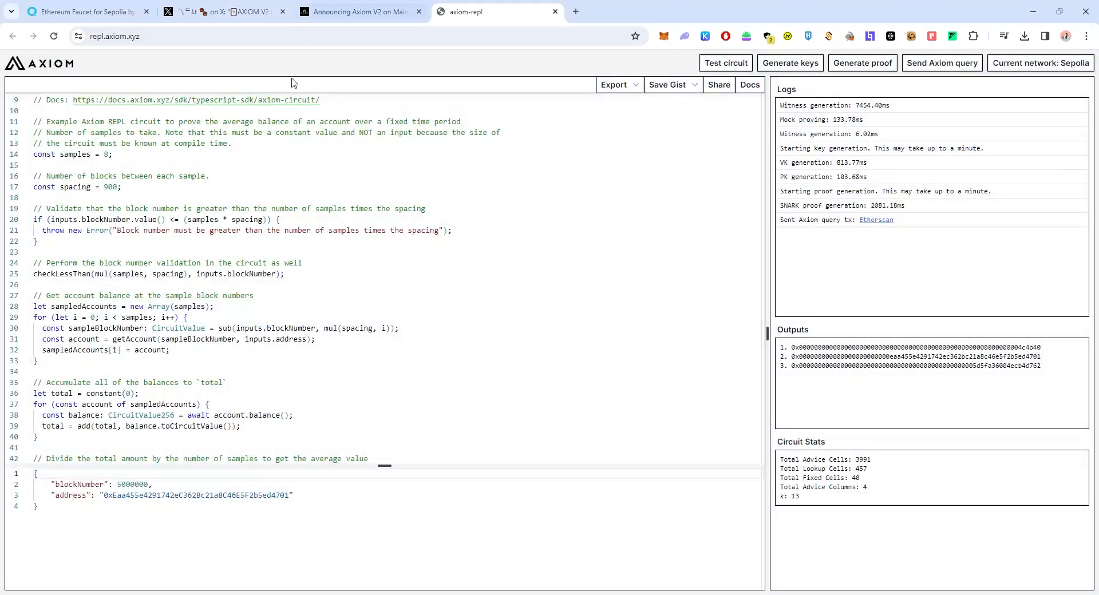
Save the circuit as a new GitHub gist.
click(77, 12)
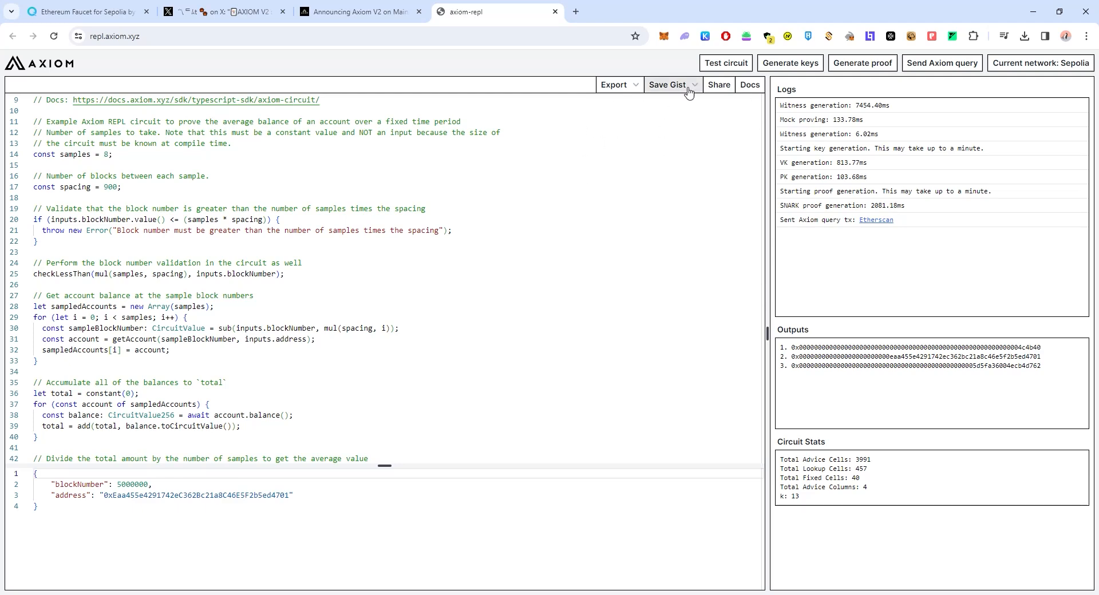
click(666, 85)
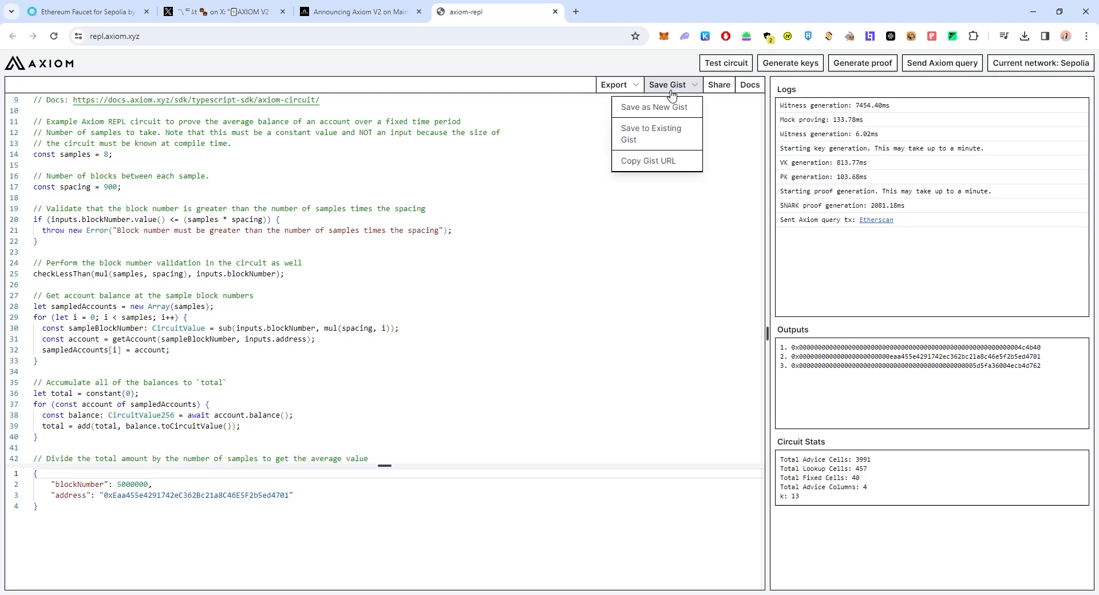
mouse_move(656, 107)
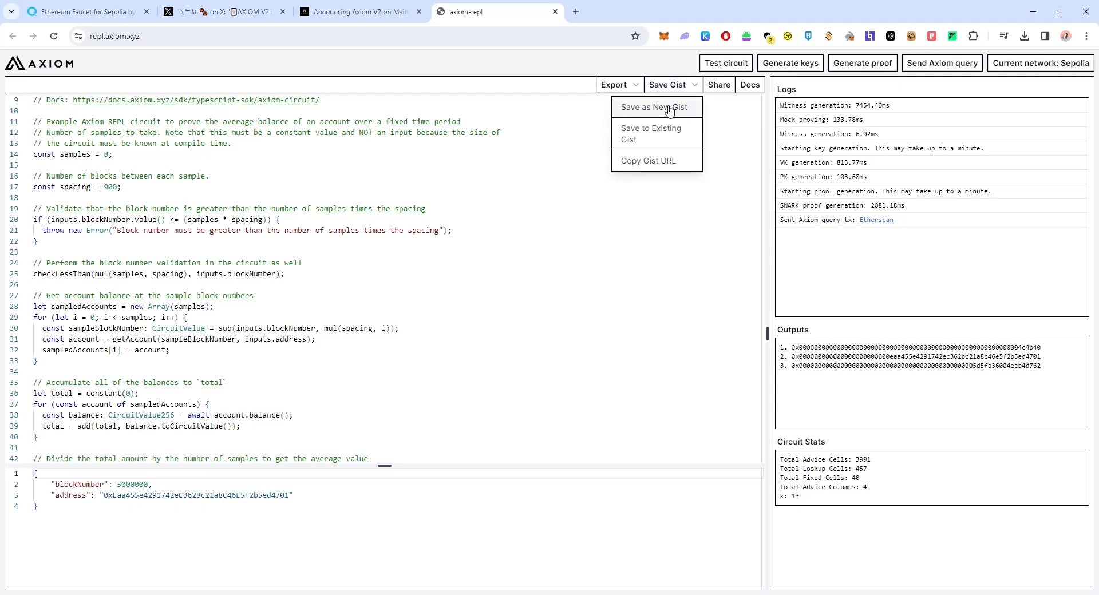
click(655, 107)
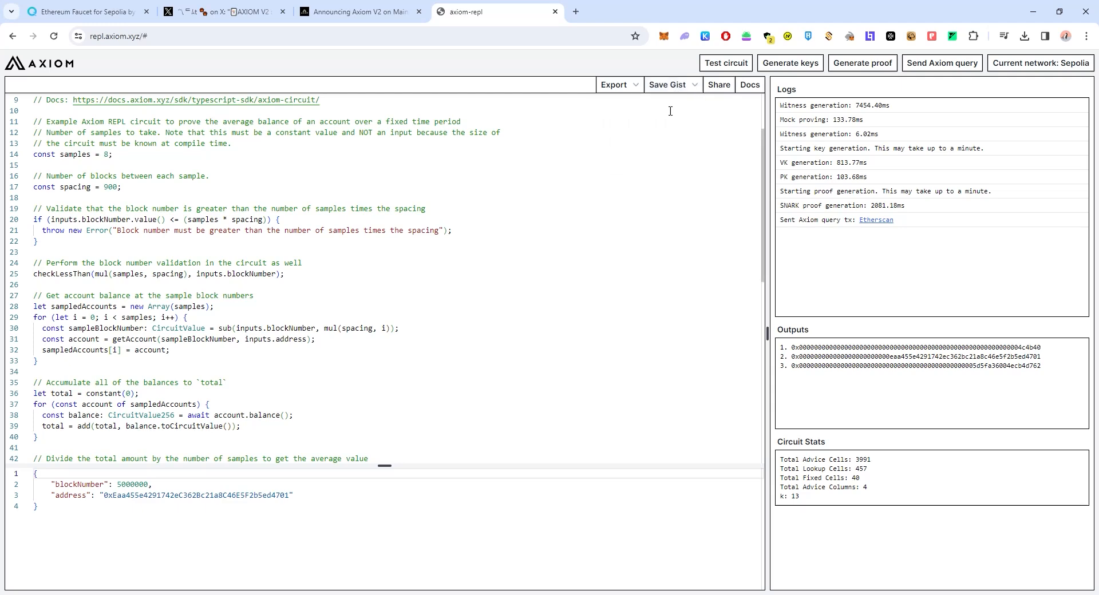
Copy the saved gist's URL to the clipboard.
click(667, 84)
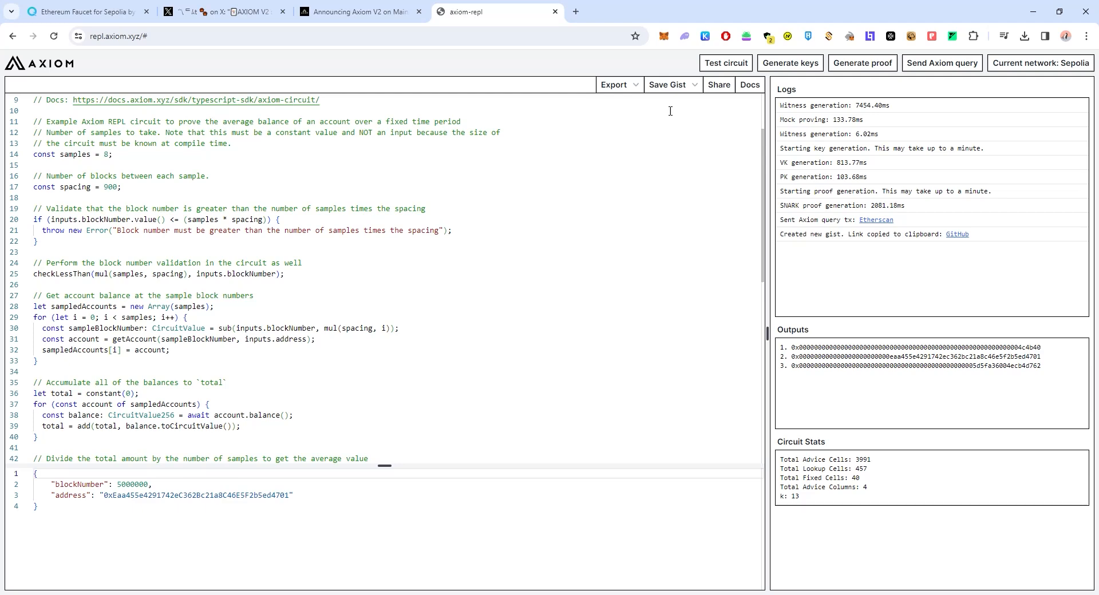
click(667, 84)
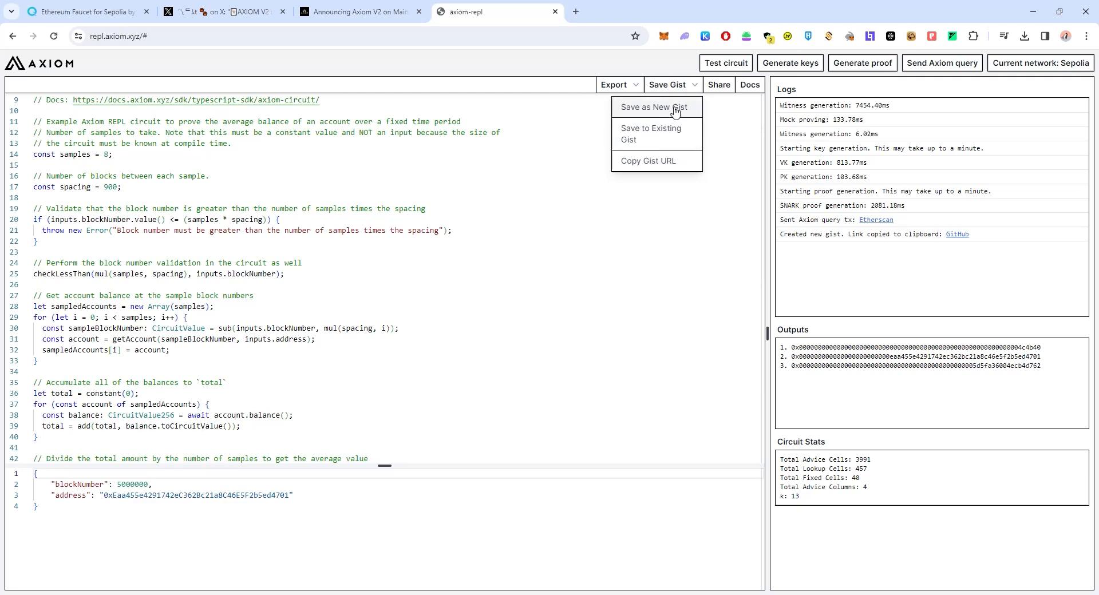
mouse_move(673, 106)
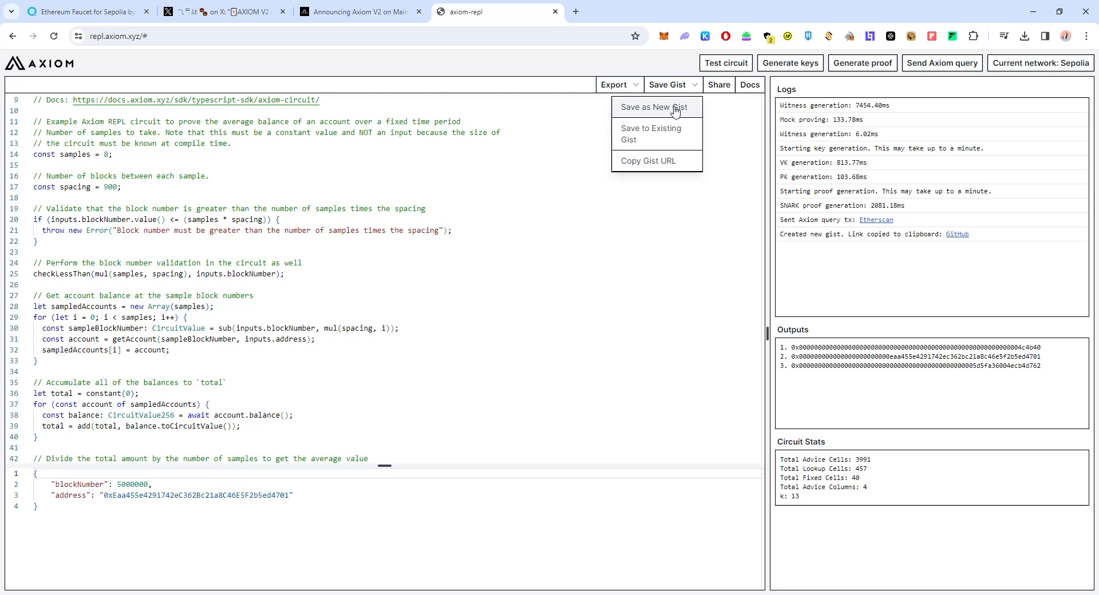
mouse_move(913, 250)
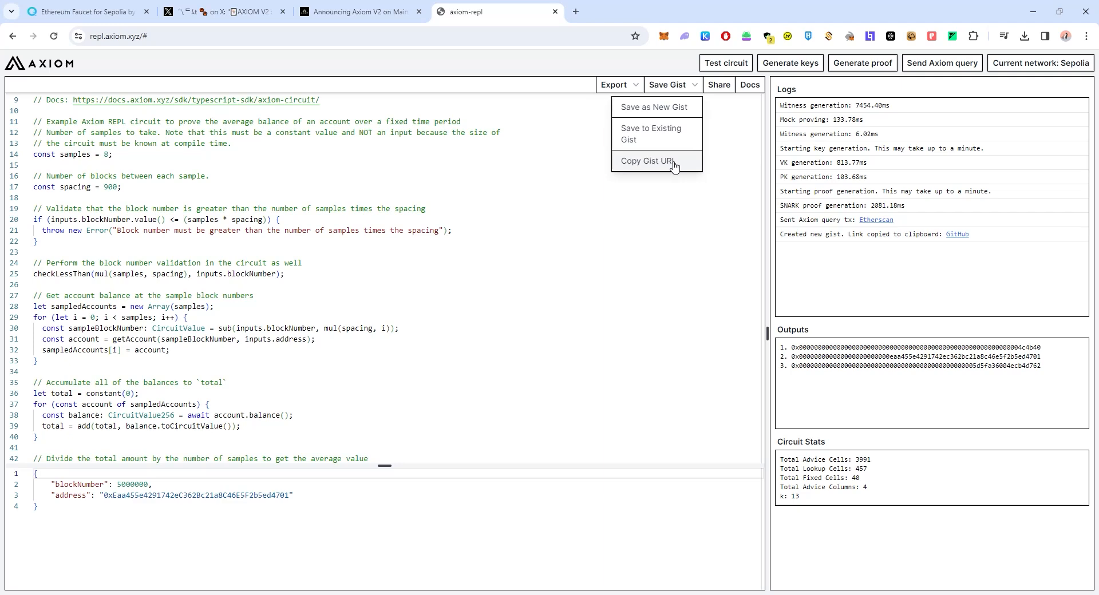
click(644, 161)
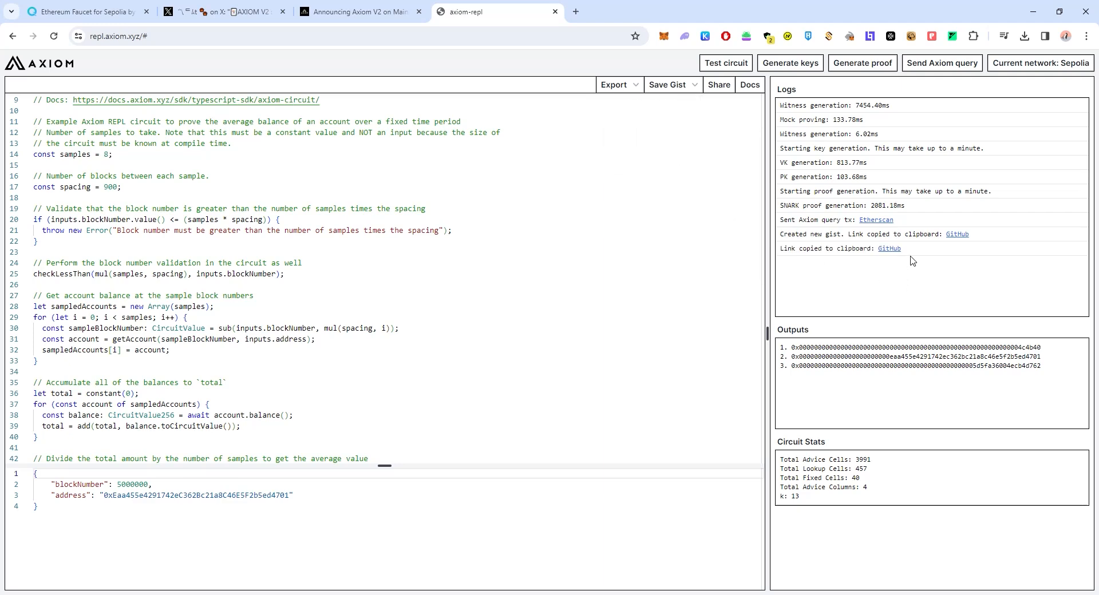
mouse_move(889, 249)
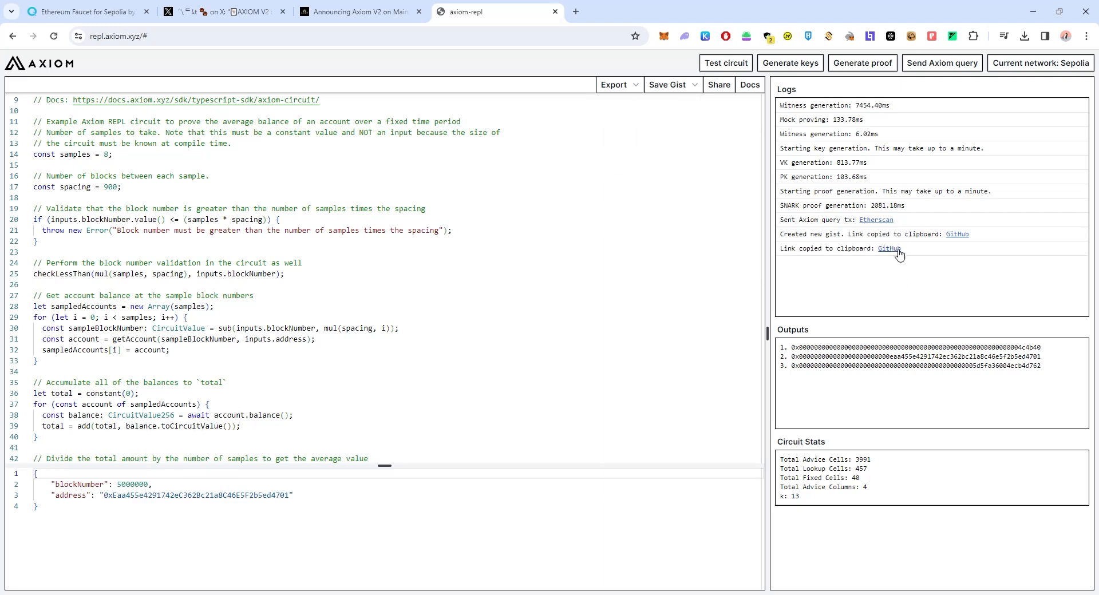
Open the gist from the Logs link and scroll through about_axiomREPL.md, circuit.js and inputs.json.
click(887, 249)
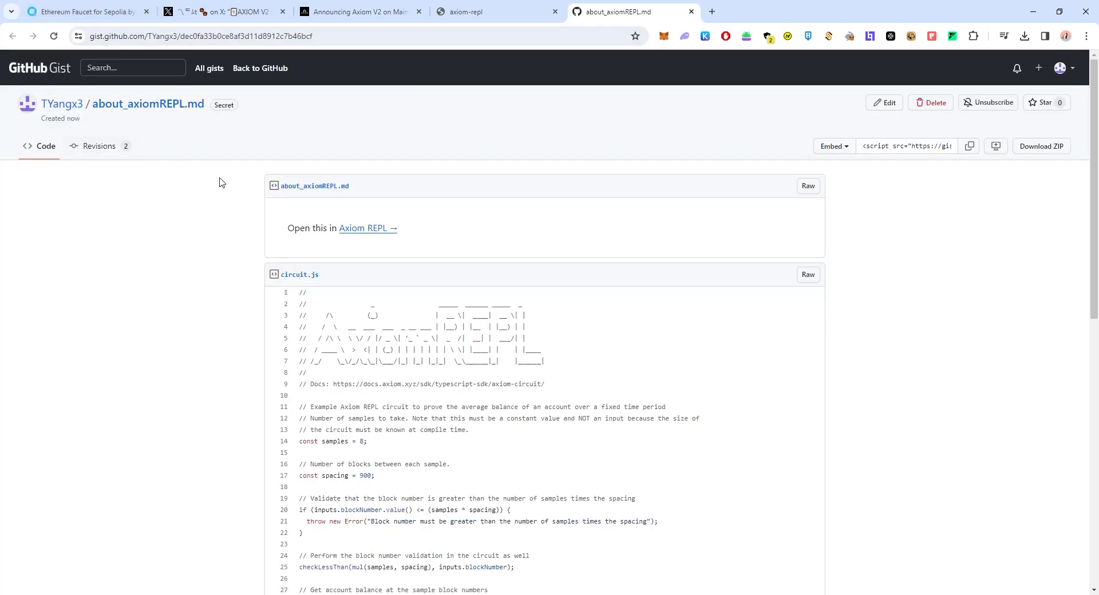
scroll(down, 3)
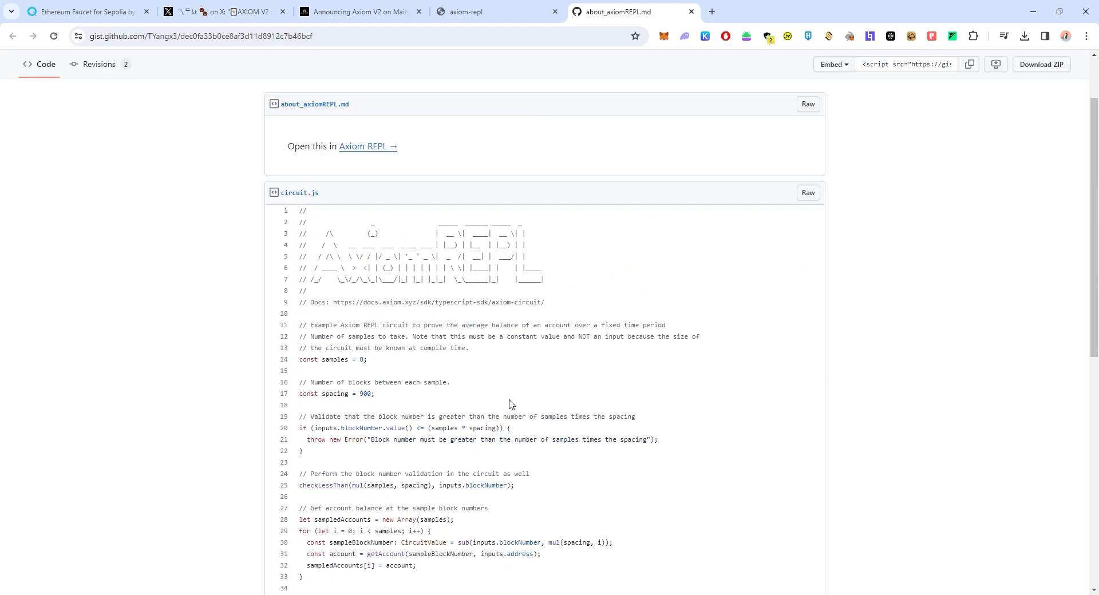
scroll(down, 3)
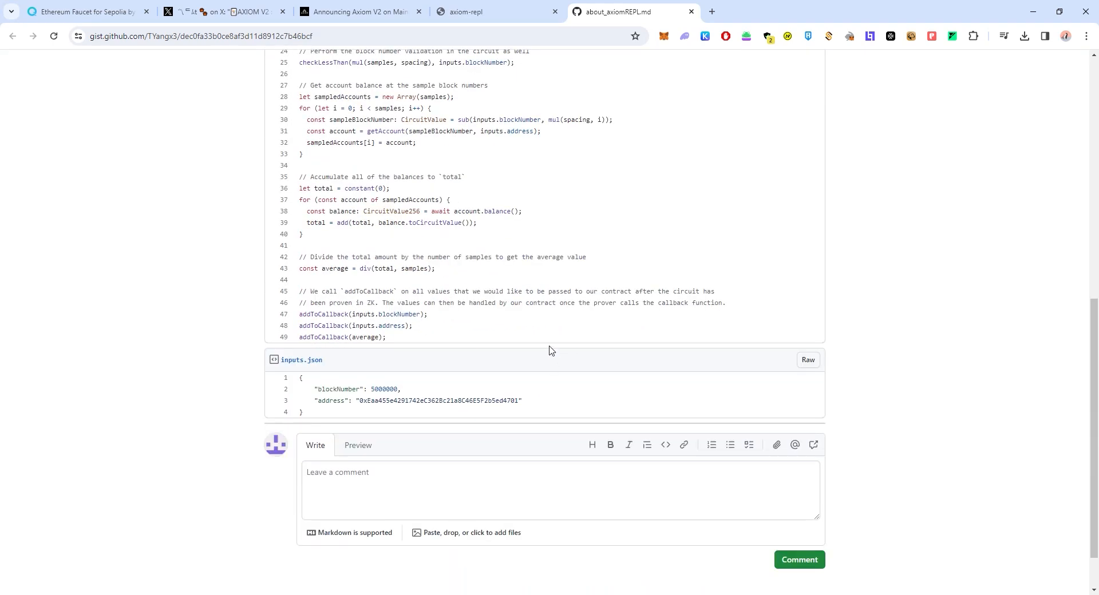
scroll(down, 3)
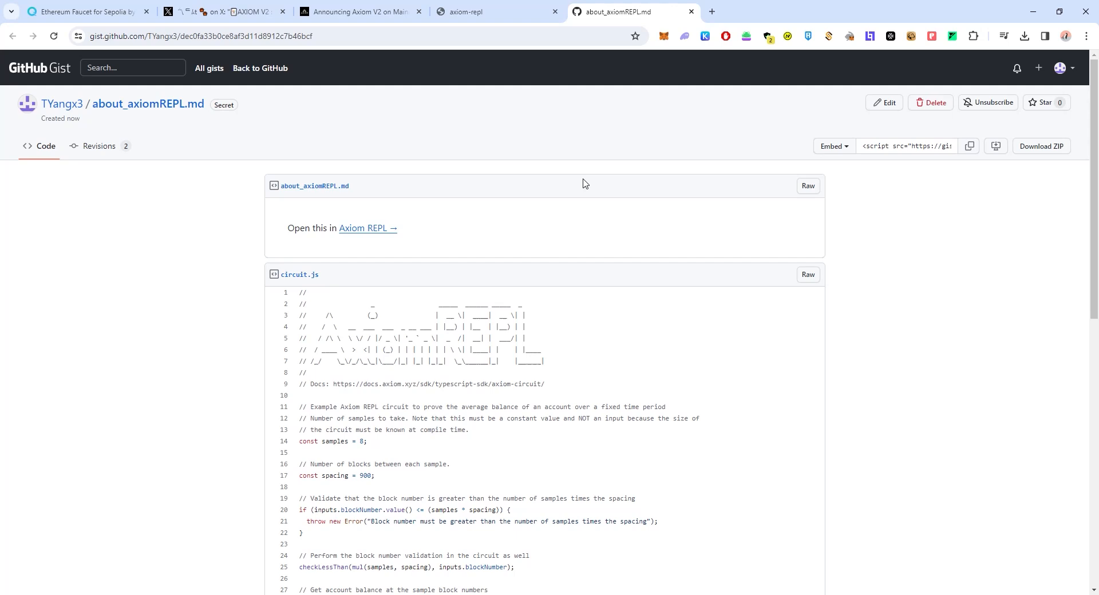
scroll(down, 3)
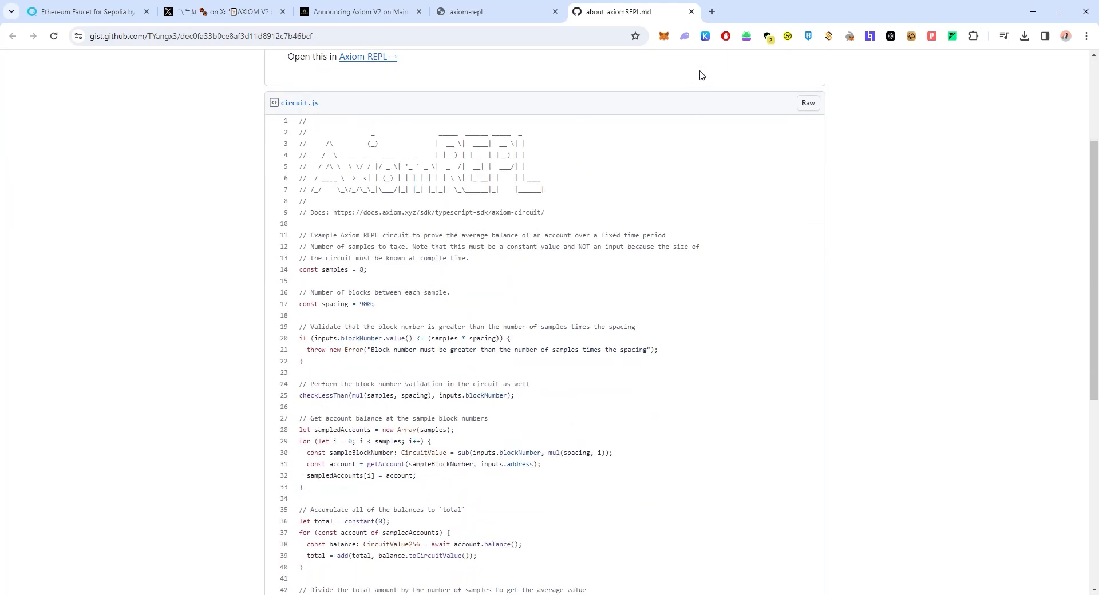